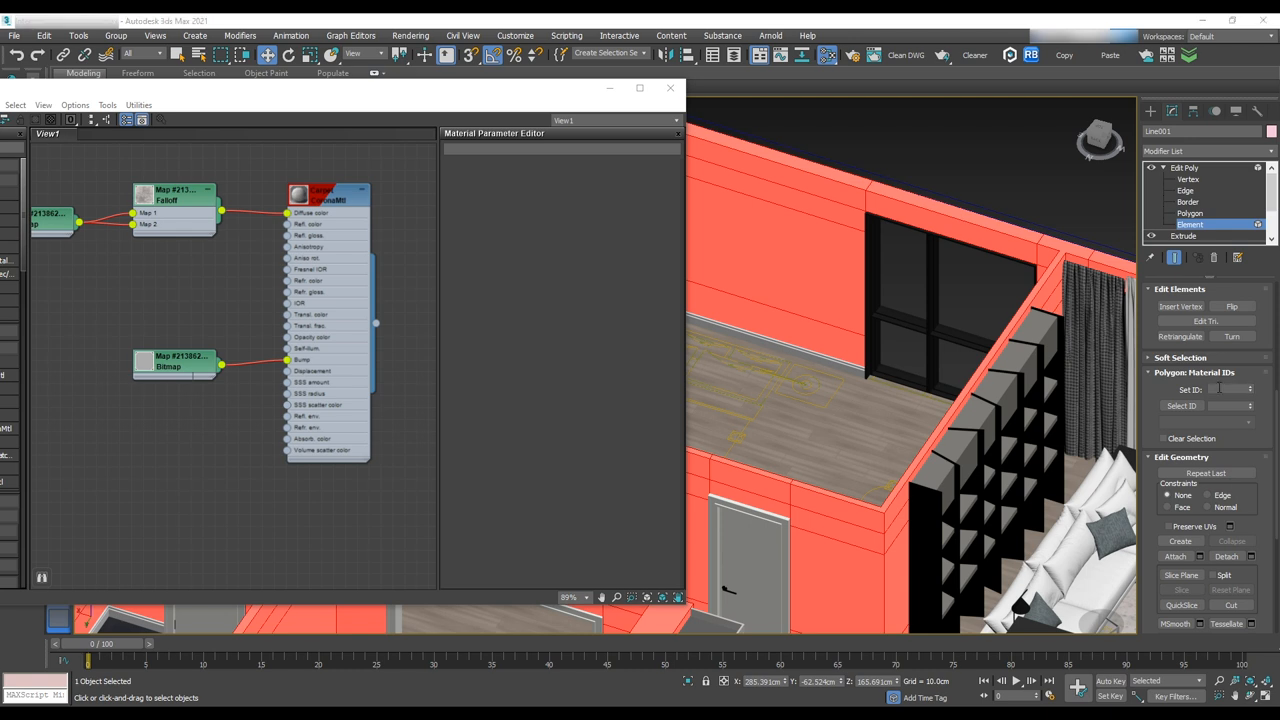
Load IMbsov_01.jpg as a Bitmap into WallCovering's Diffuse slot and add Color Correction
{"action": "left_click", "coordinate": [1190, 213]}
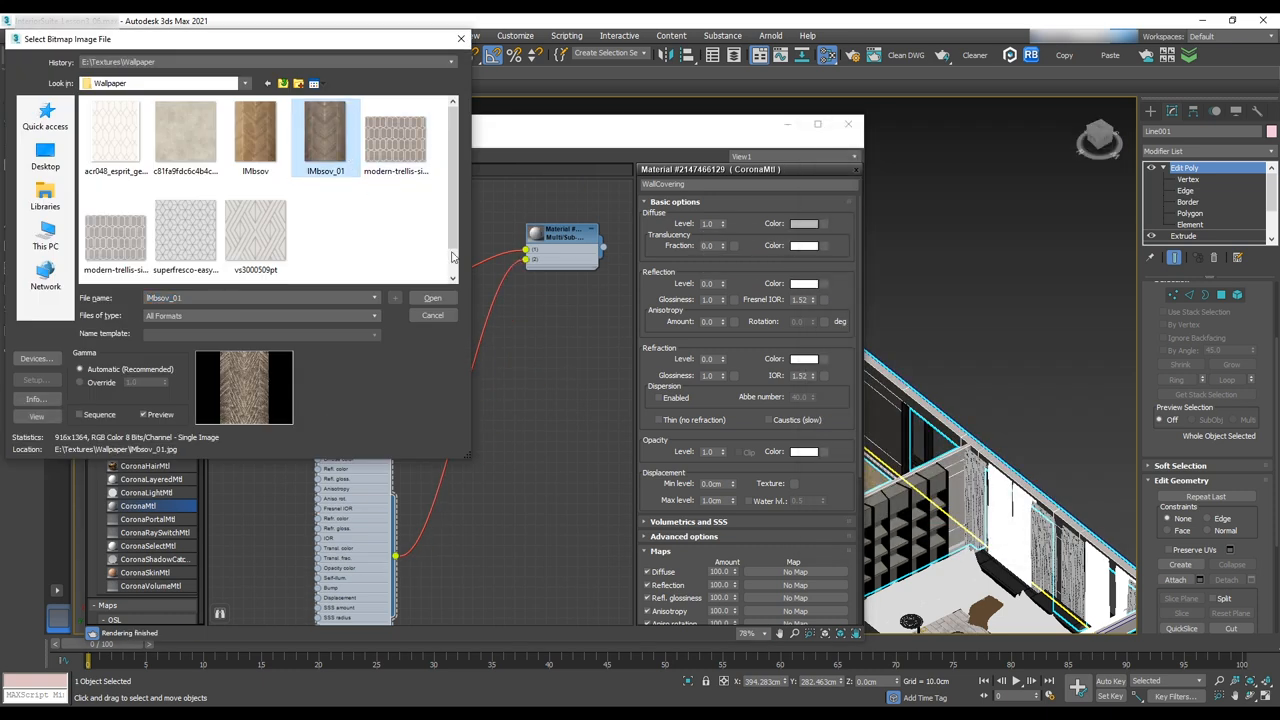
{"action": "left_click", "coordinate": [432, 297]}
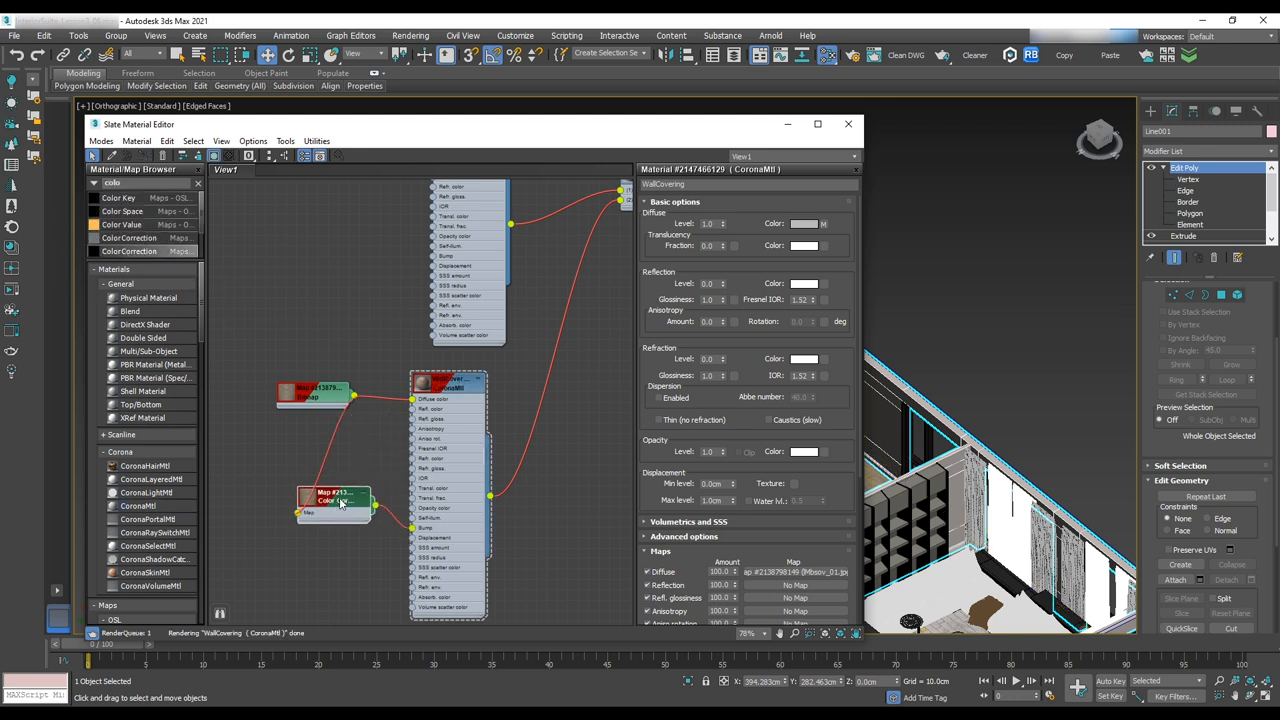
{"action": "left_click", "coordinate": [325, 525]}
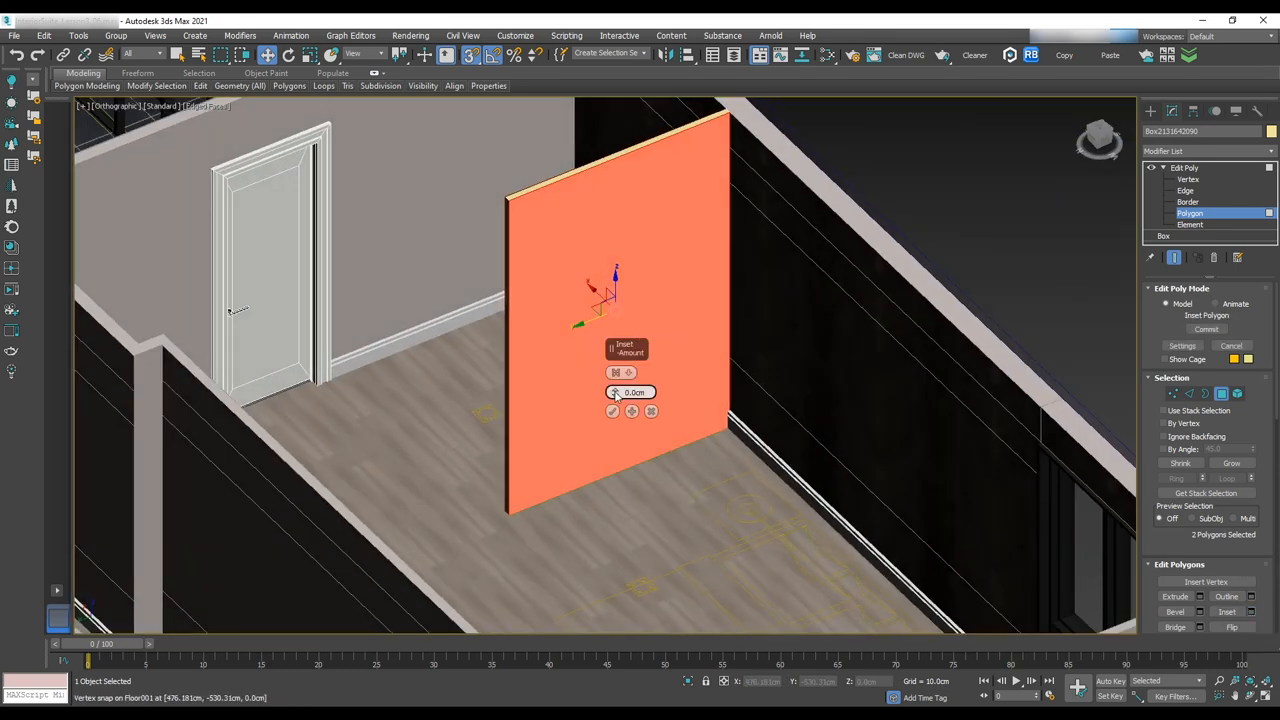
Inset the panel faces and build the frame with its vertical divider in Left view
{"action": "left_click", "coordinate": [612, 410]}
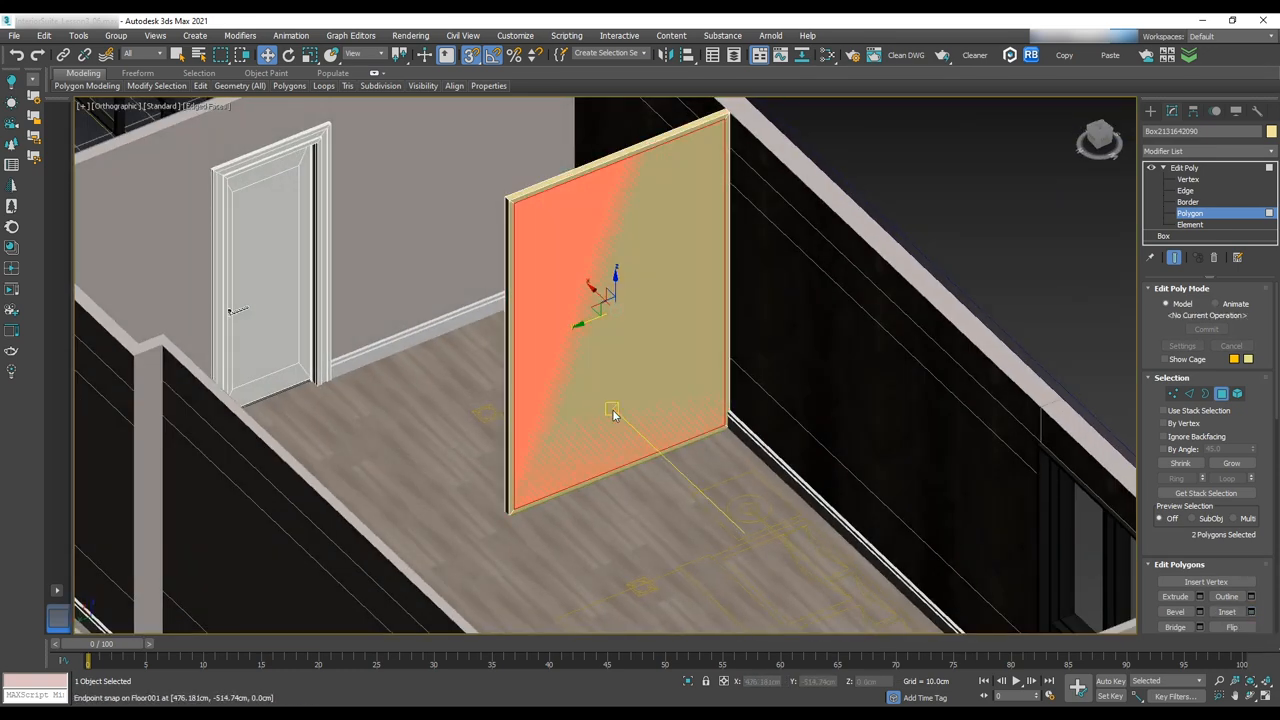
{"action": "left_click", "coordinate": [1186, 190]}
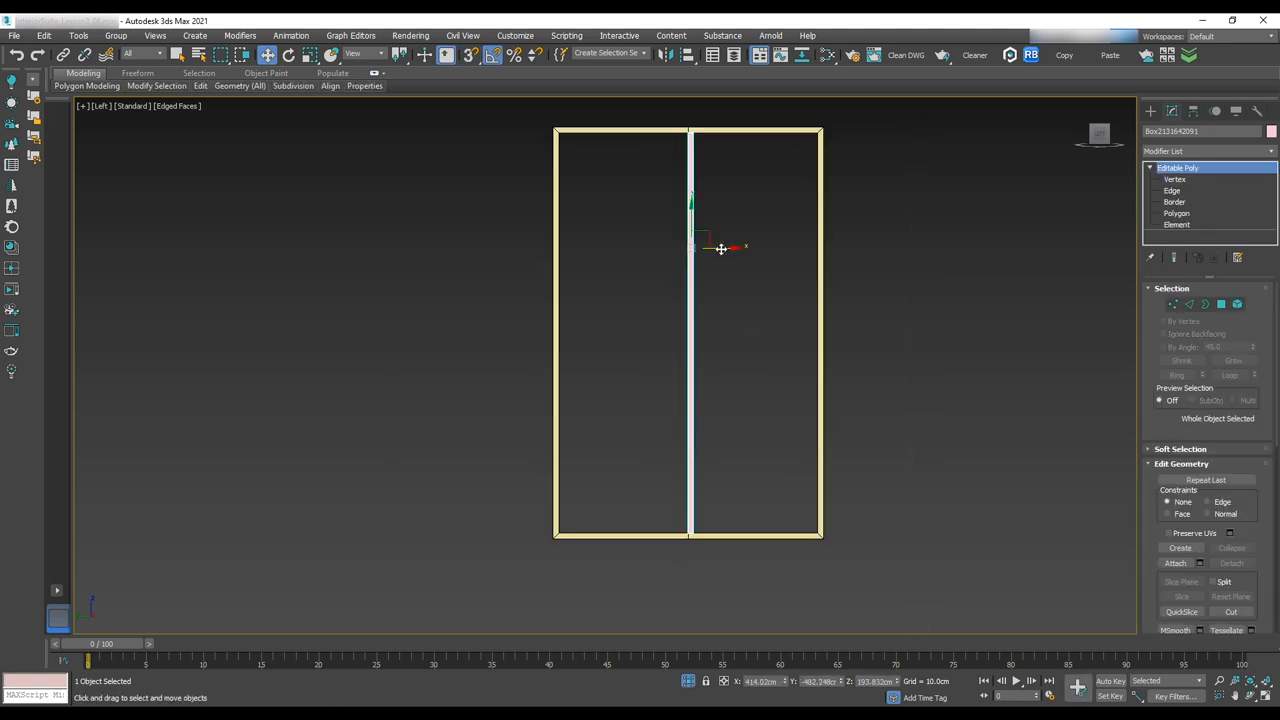
{"action": "left_click", "coordinate": [1175, 179]}
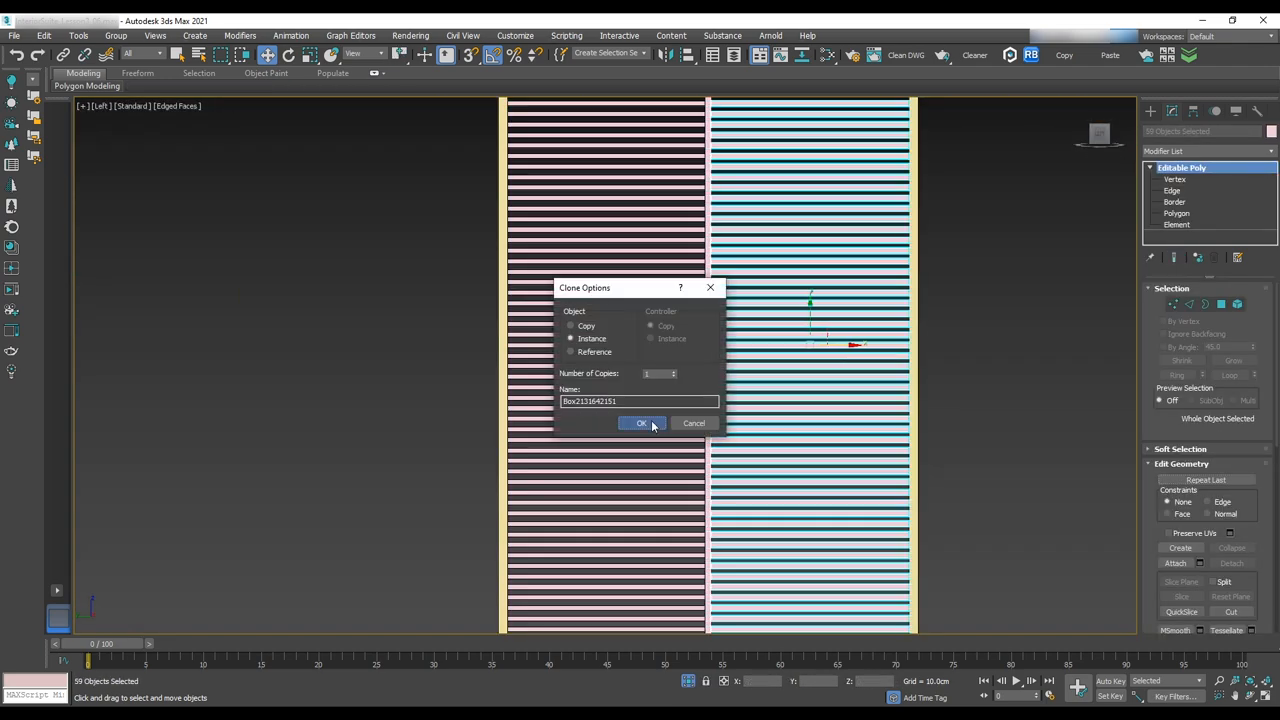
Confirm the instanced slat copy, load the wood bitmaps for Partition and add a UVW Map modifier
{"action": "left_click", "coordinate": [642, 423]}
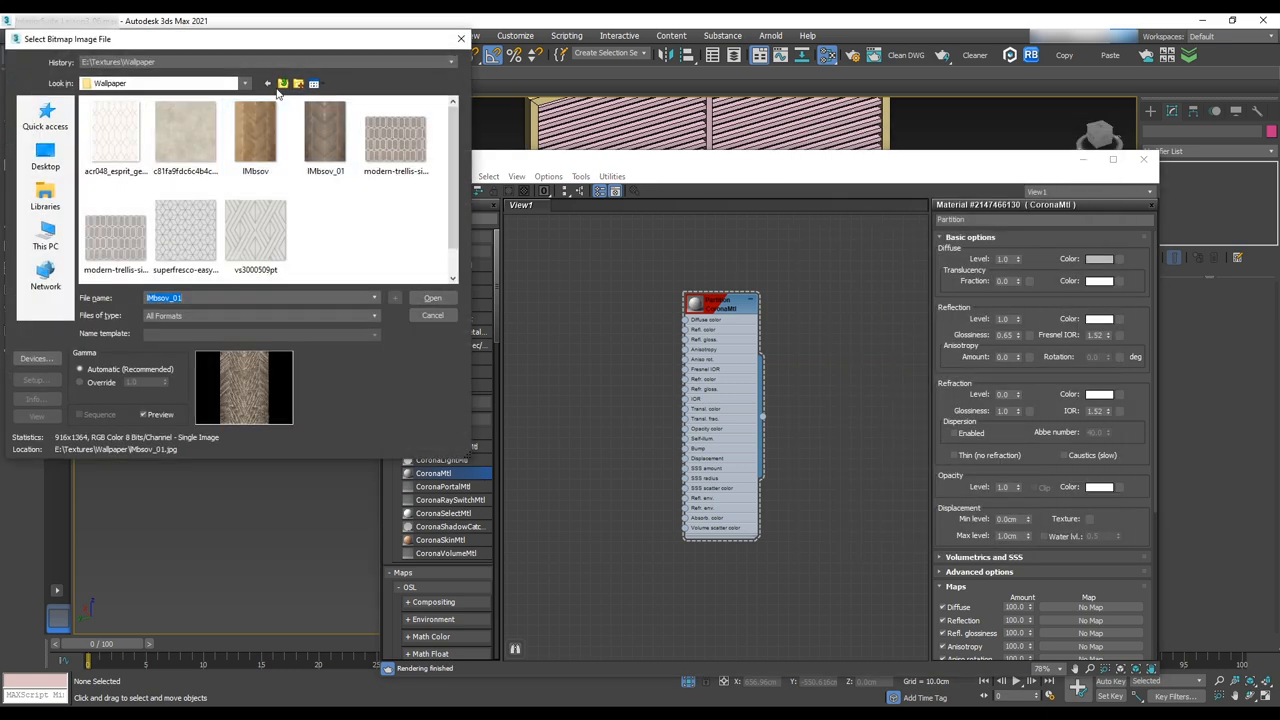
{"action": "left_click", "coordinate": [432, 297]}
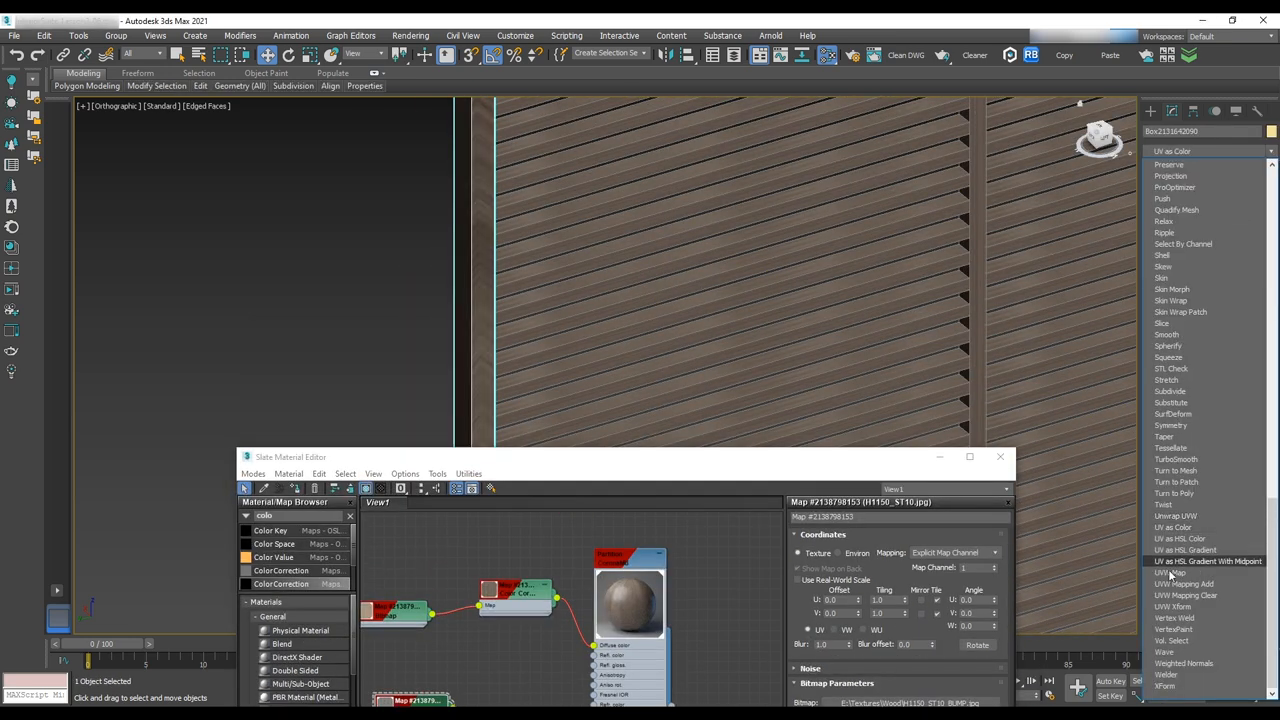
{"action": "left_click", "coordinate": [1172, 572]}
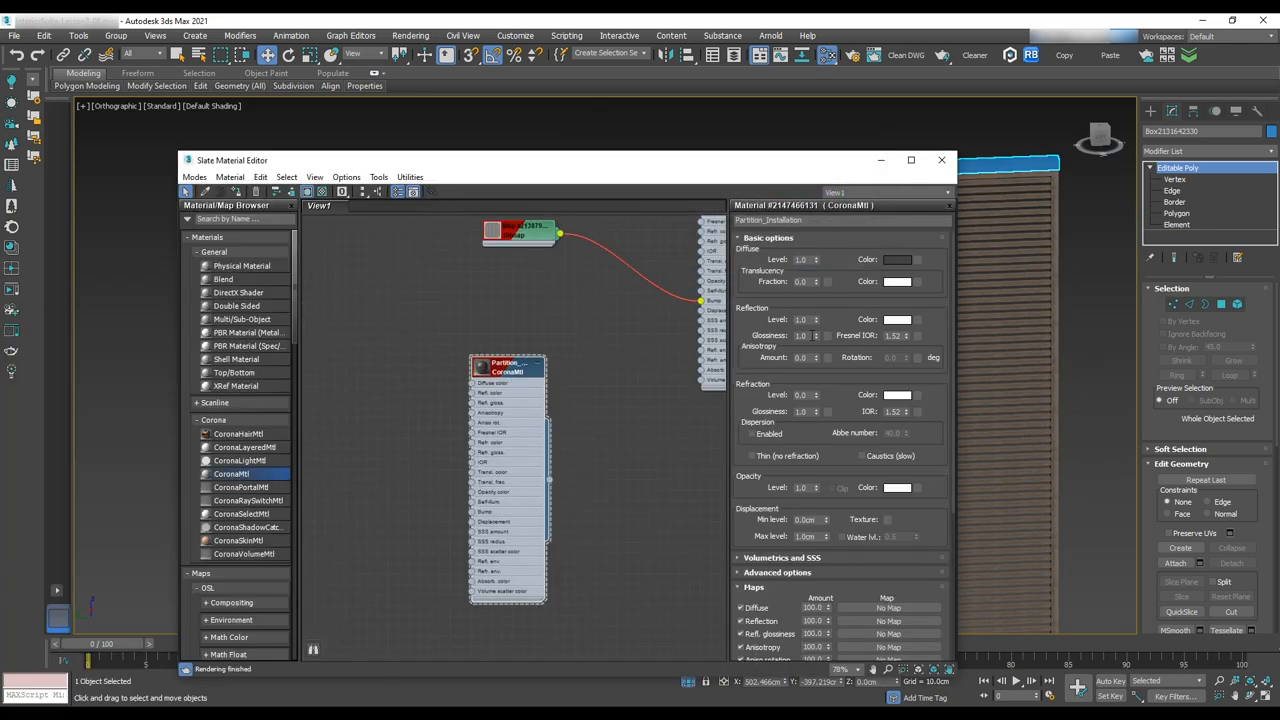
Assign the dark Partition_Installation CoronaMtl to the partition's top rail
{"action": "left_click", "coordinate": [940, 160]}
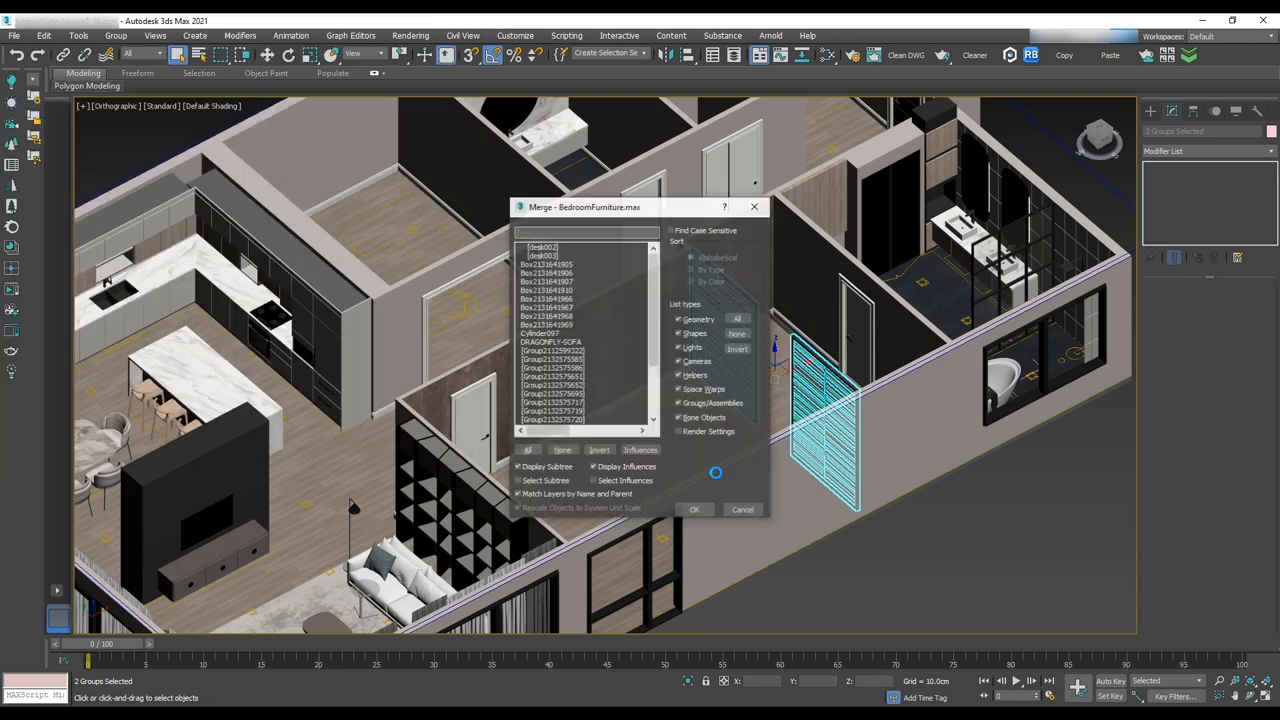
Merge objects from BedroomFurniture.max via File > Import > Merge and dismiss the Scene Converter
{"action": "left_click", "coordinate": [694, 509]}
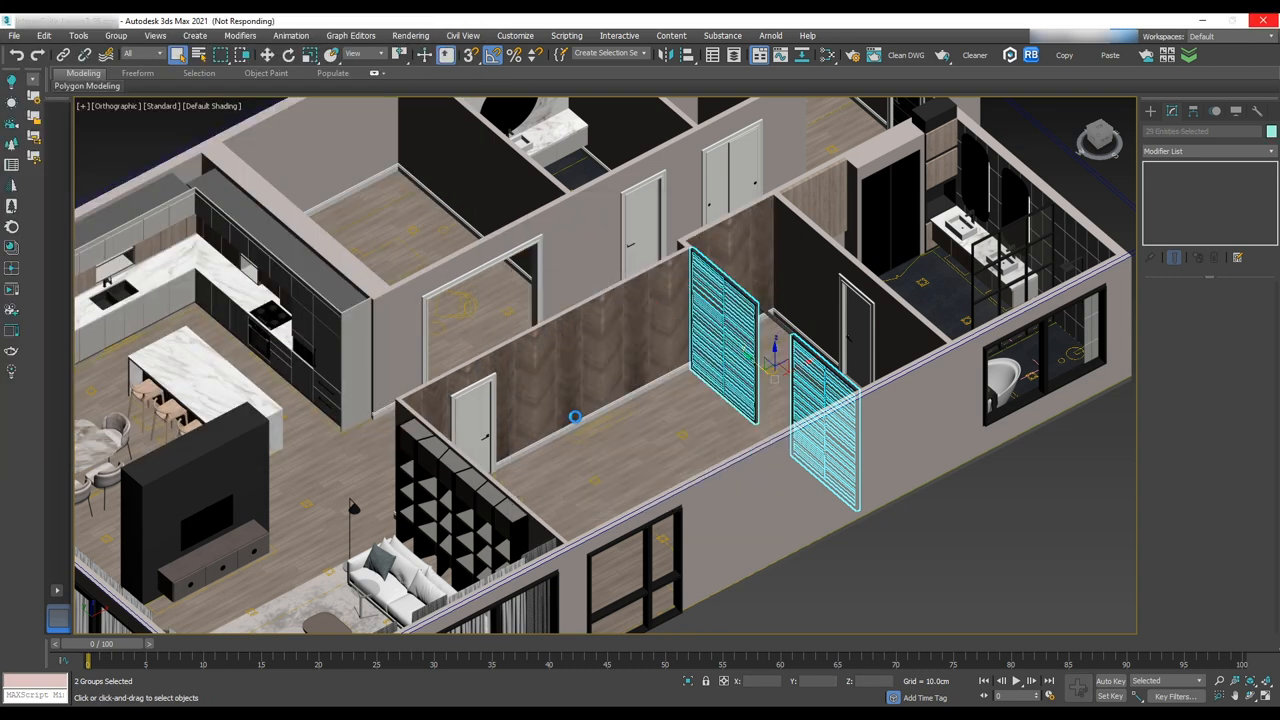
{"action": "left_click", "coordinate": [14, 35]}
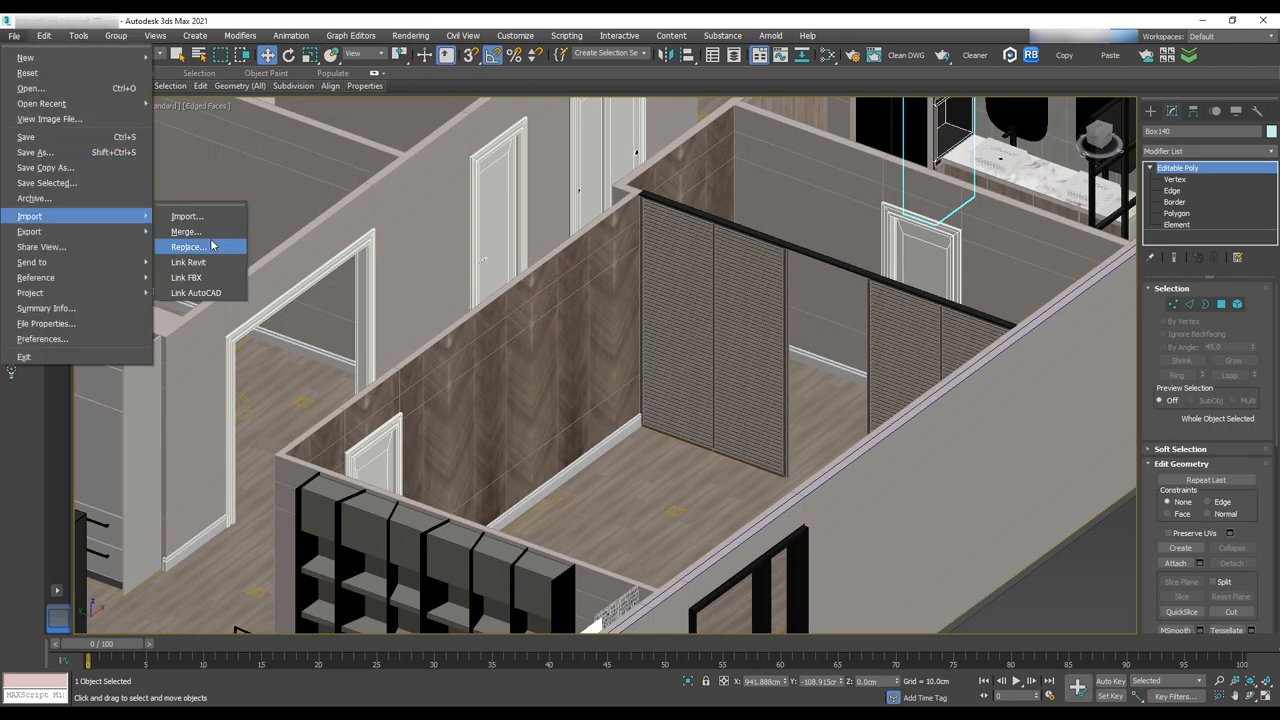
{"action": "left_click", "coordinate": [185, 231]}
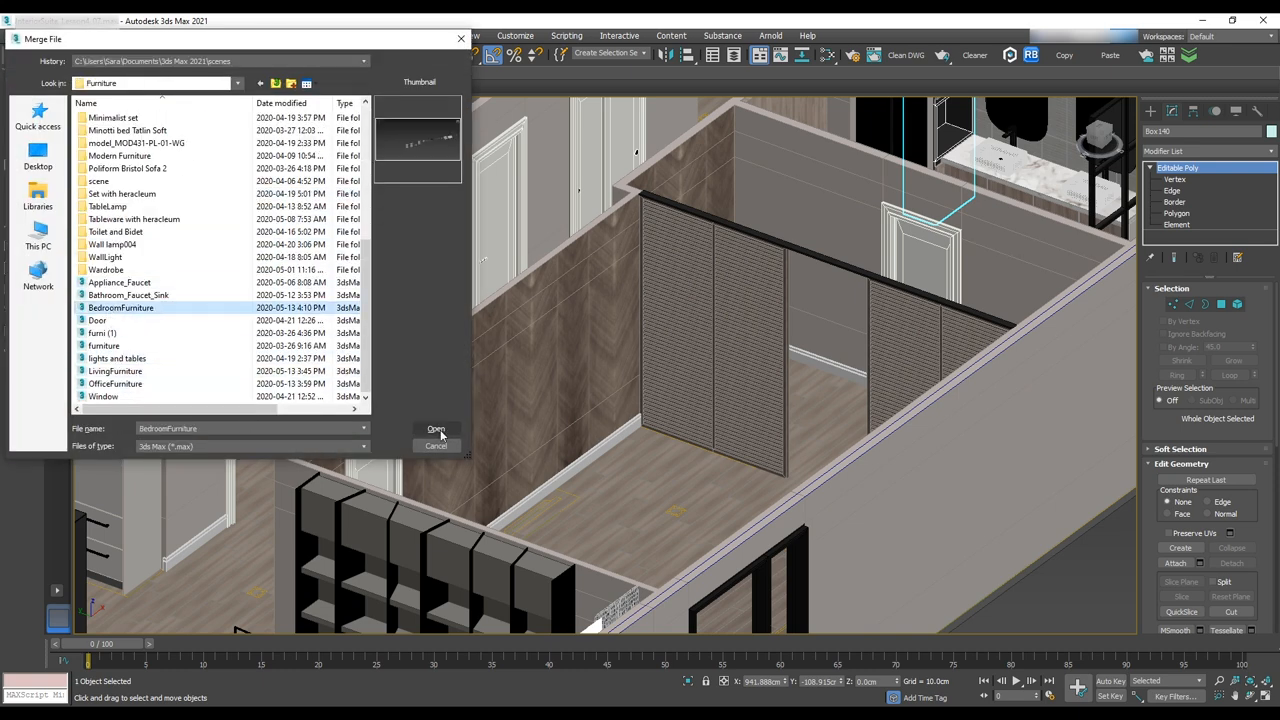
{"action": "left_click", "coordinate": [435, 429]}
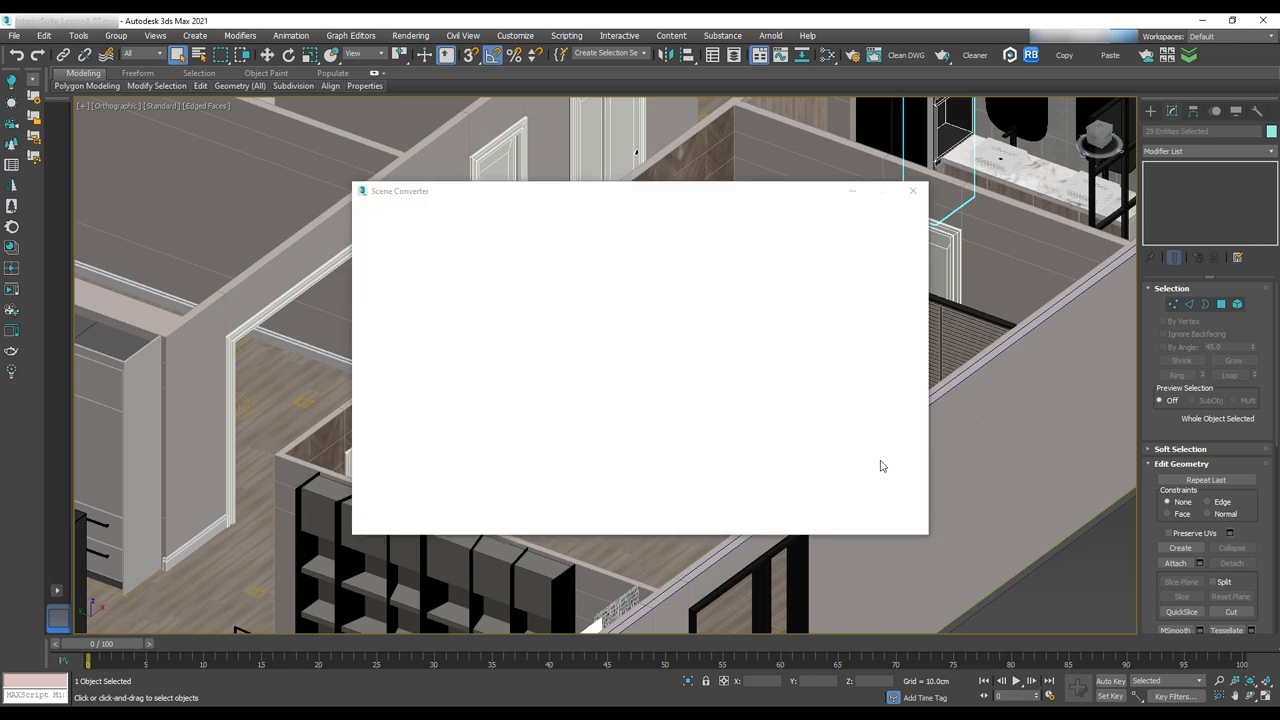
{"action": "left_click", "coordinate": [912, 190]}
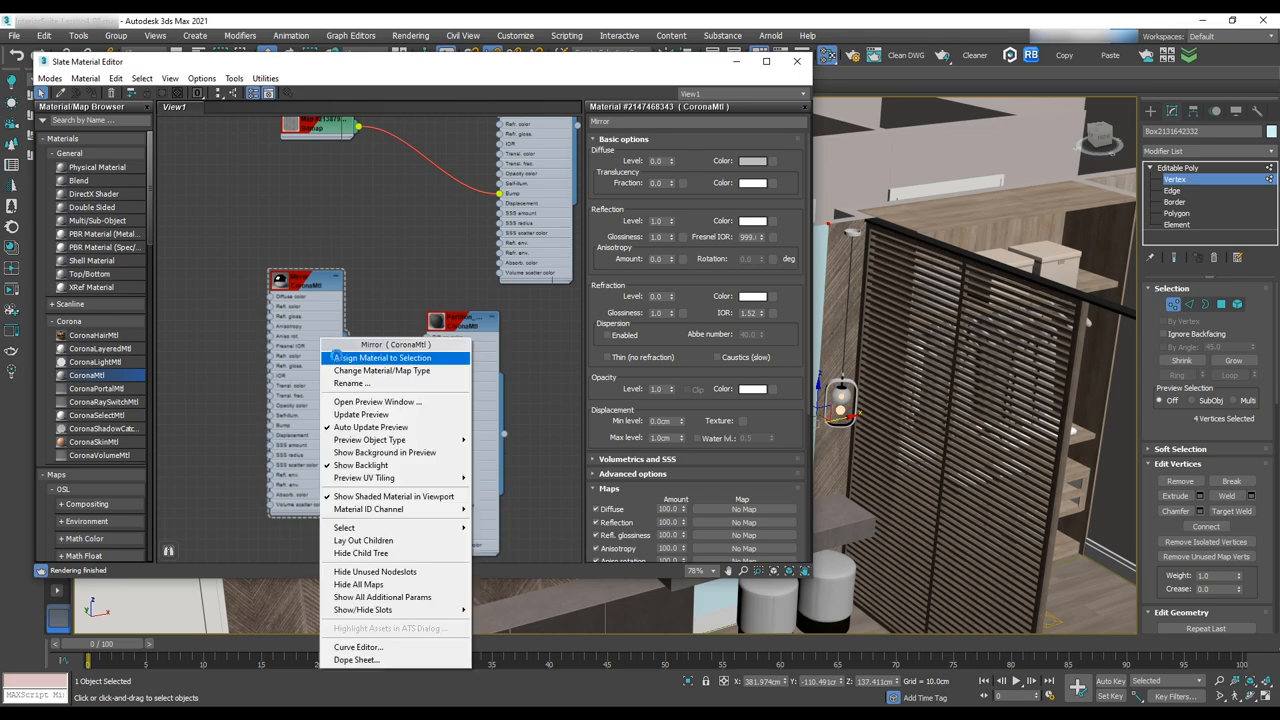
Assign the Mirror material to the selected object
{"action": "left_click", "coordinate": [380, 357]}
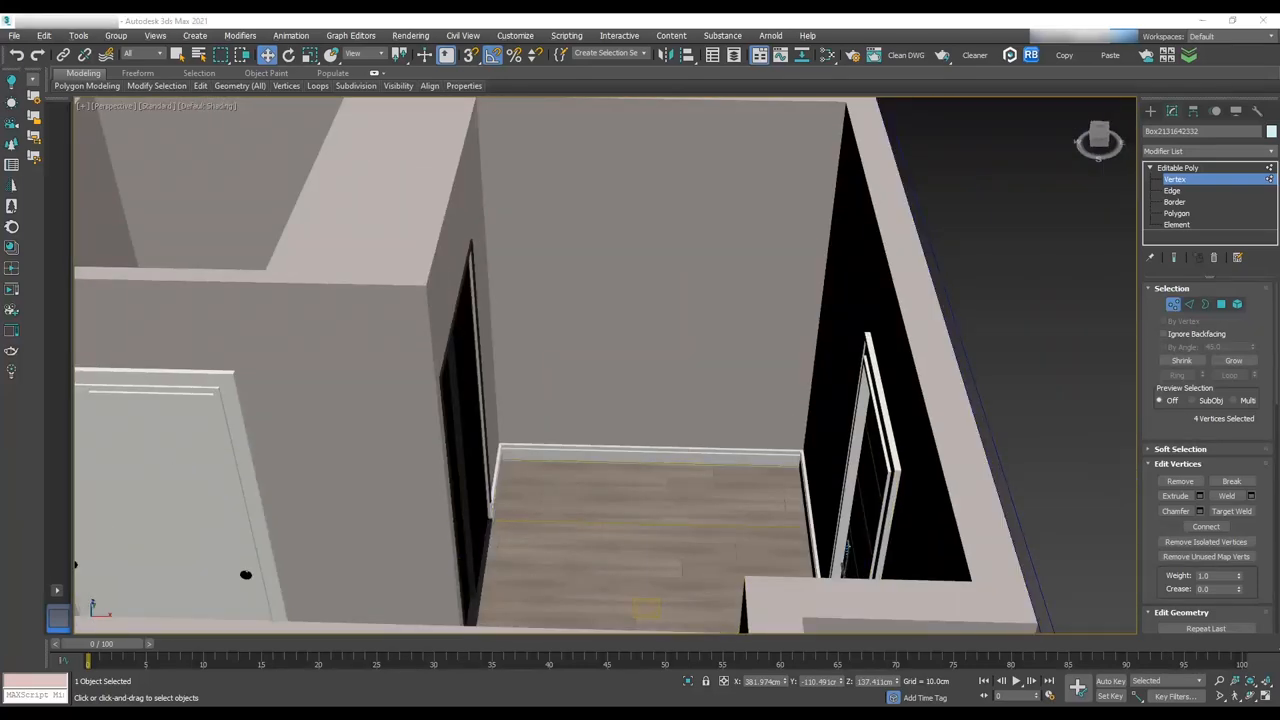
{"action": "mouse_move", "coordinate": [1090, 234]}
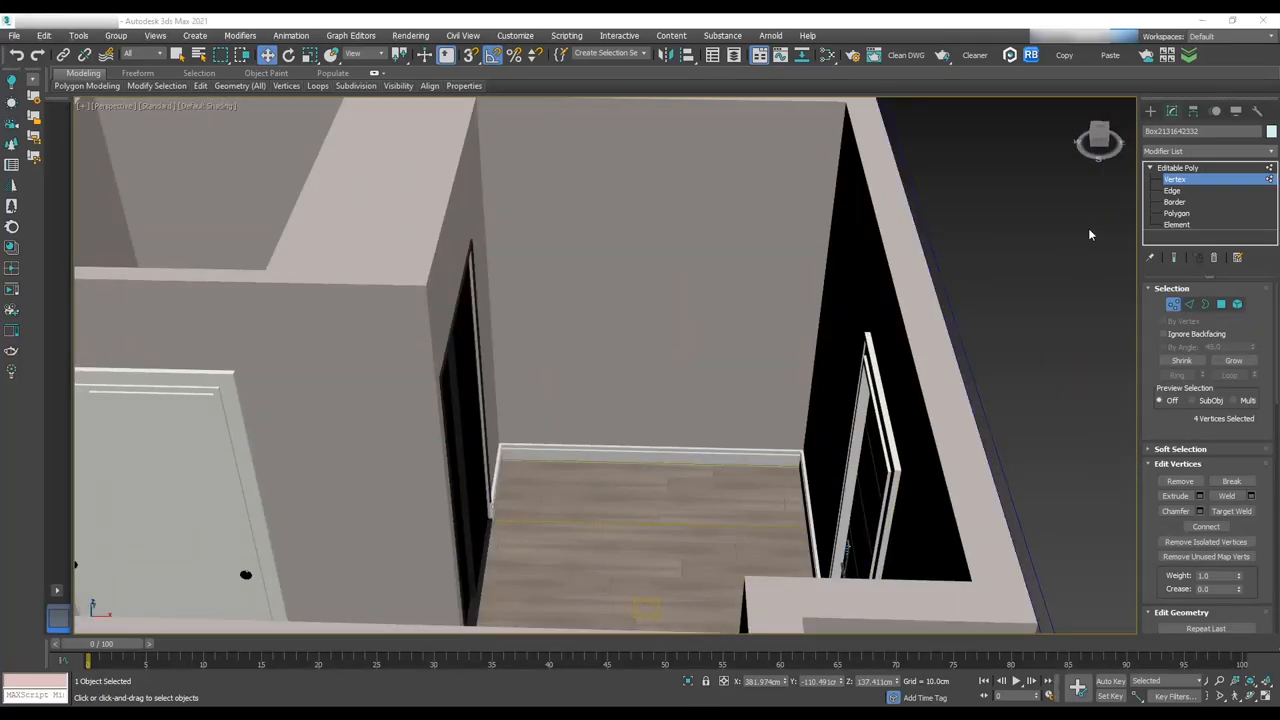
Create a box snapped to the foyer wall, extrude its connected edges into vertical grooves, and position a shelf box
{"action": "left_click", "coordinate": [1150, 111]}
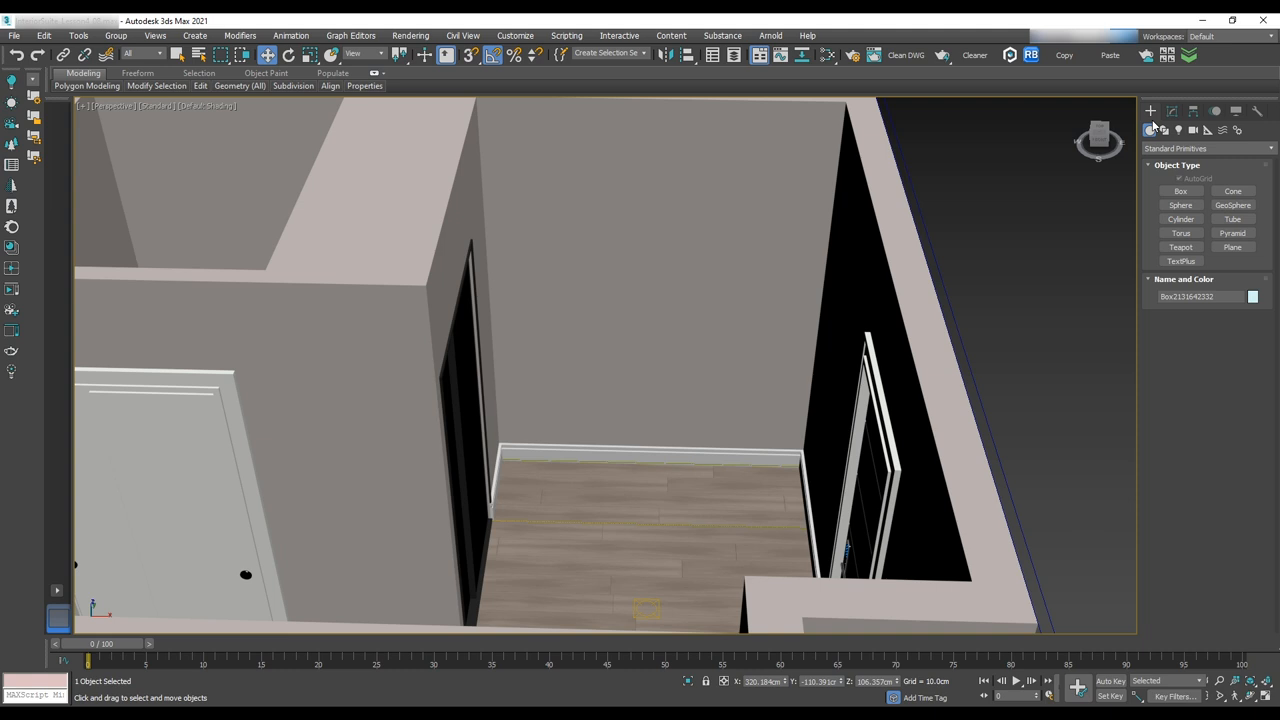
{"action": "left_click", "coordinate": [1181, 191]}
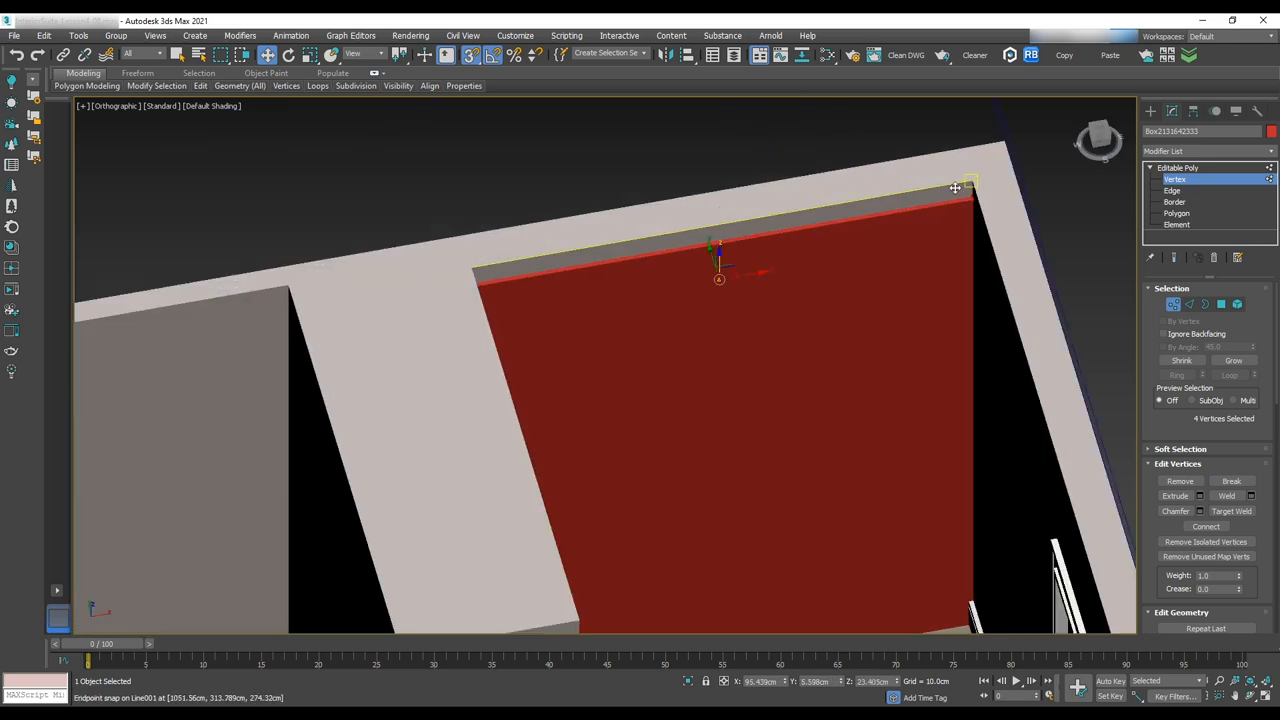
{"action": "left_click", "coordinate": [1172, 191]}
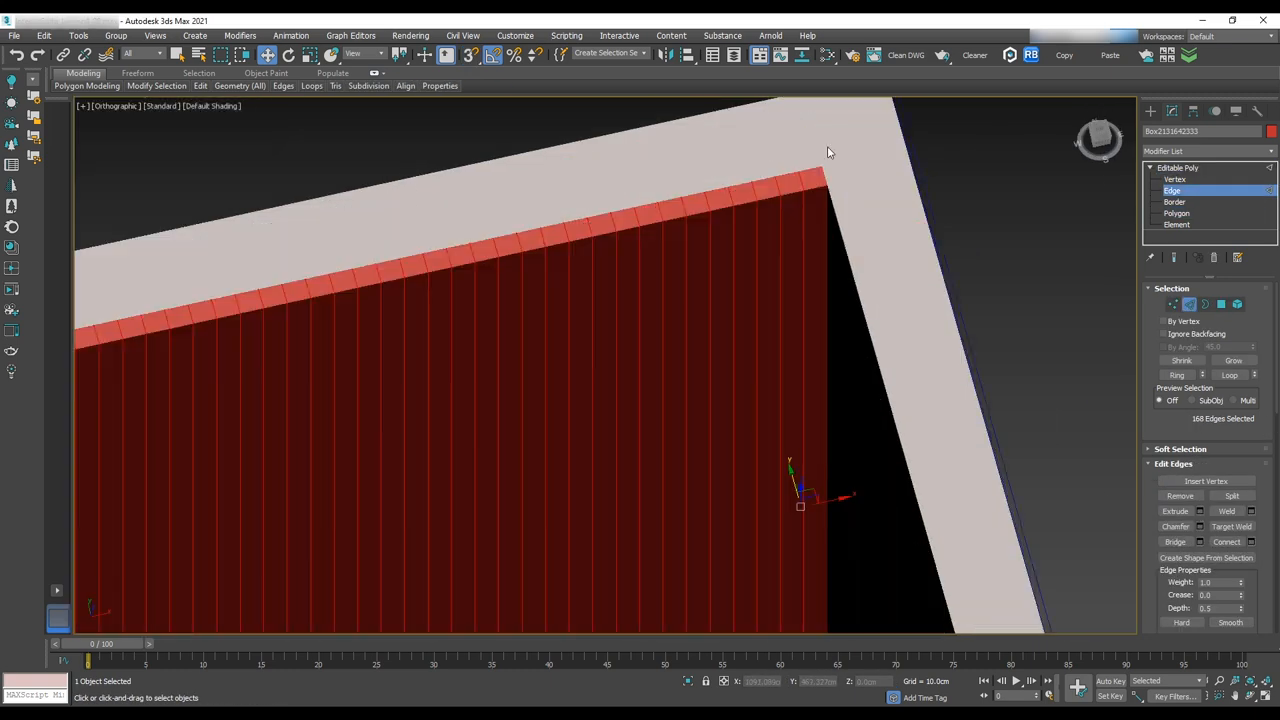
{"action": "left_click", "coordinate": [1200, 511]}
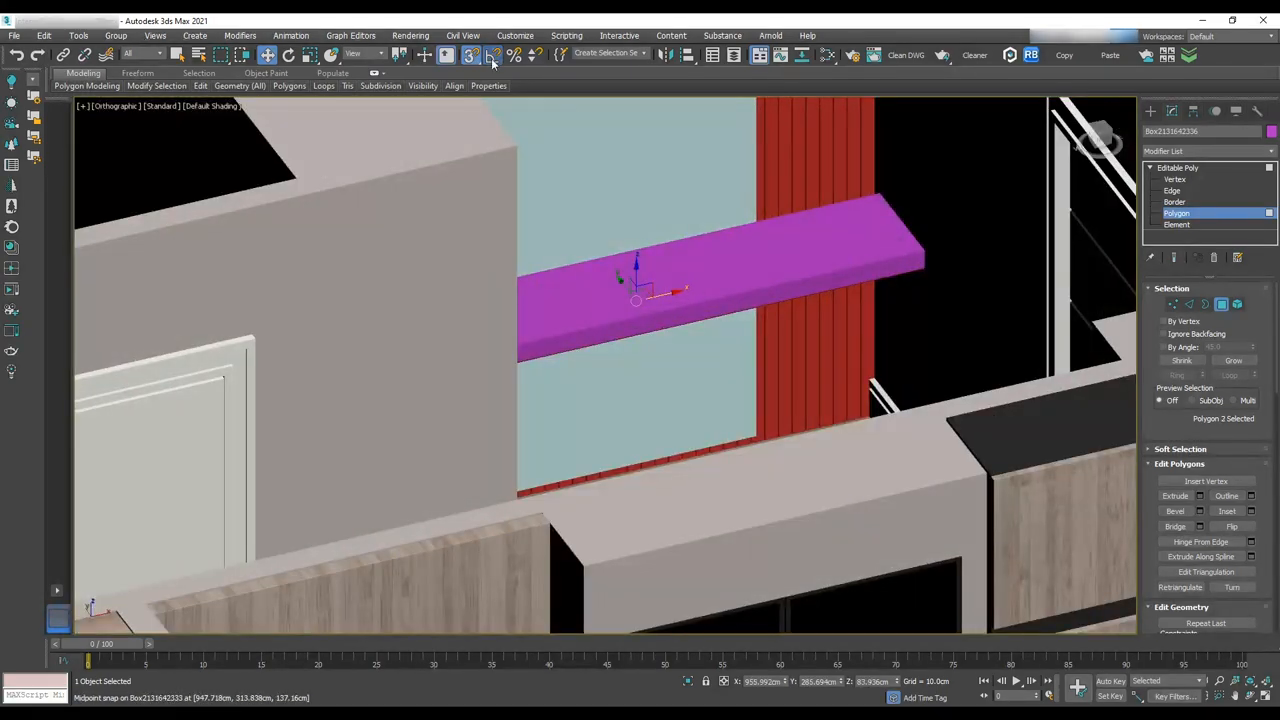
{"action": "left_click", "coordinate": [1172, 190]}
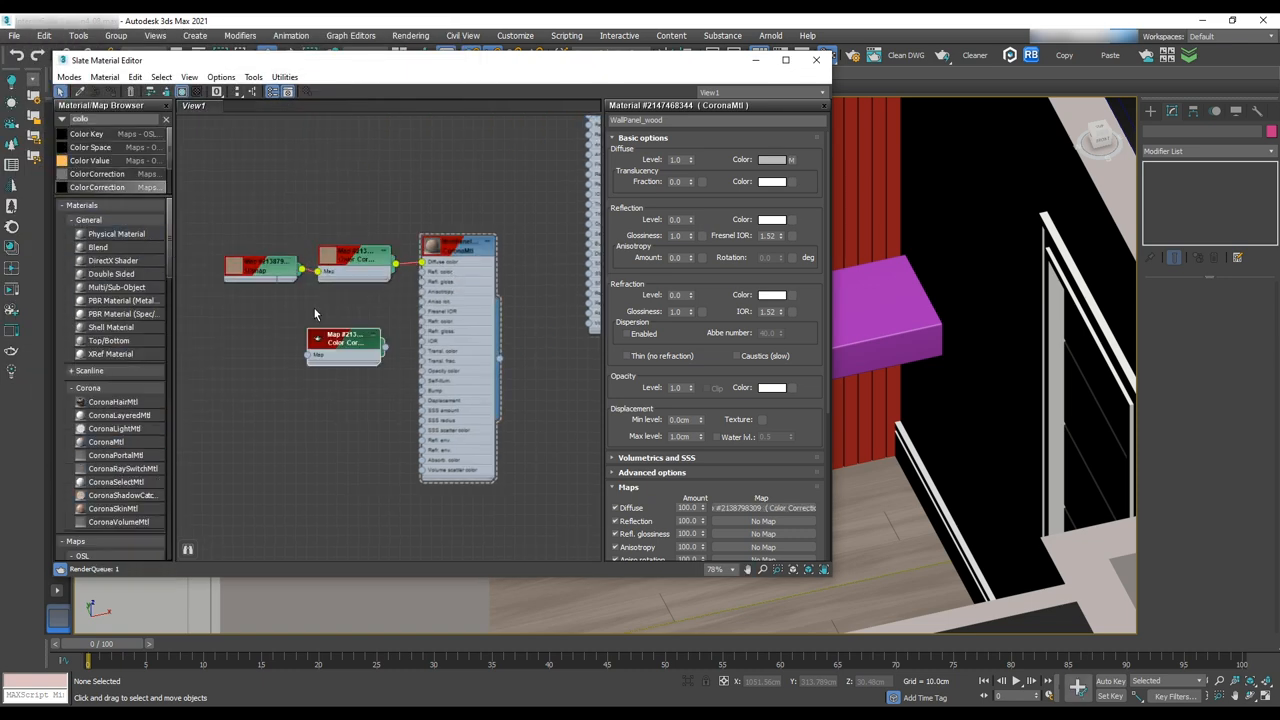
Set the Foyer material's diffuse colour to a light warm grey around RGB 132,129,124
{"action": "left_click", "coordinate": [343, 342]}
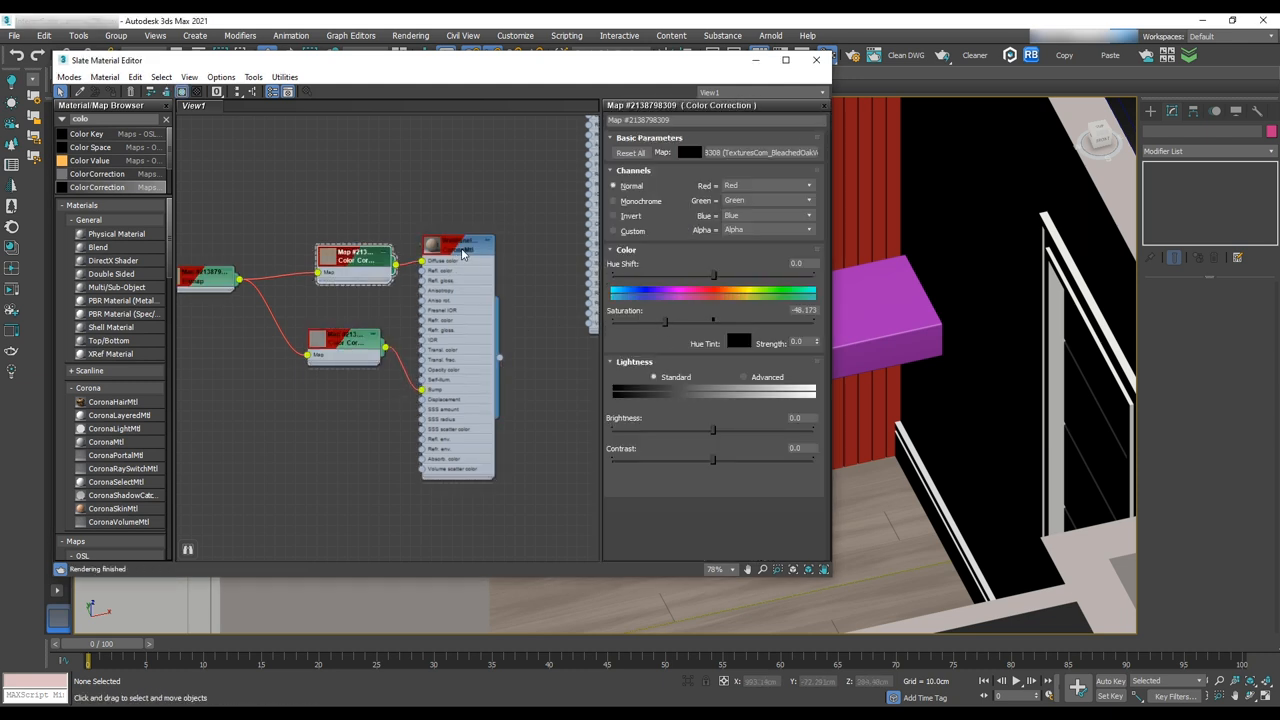
{"action": "left_click", "coordinate": [457, 242]}
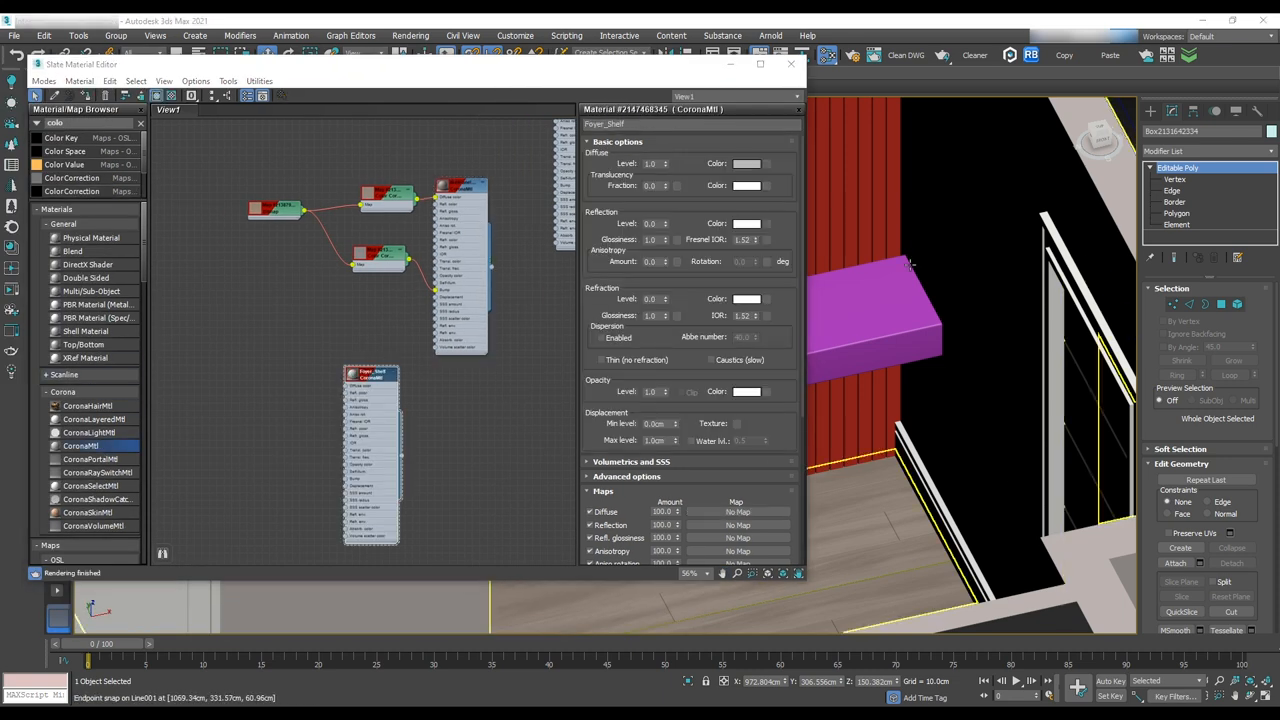
{"action": "left_click", "coordinate": [746, 163]}
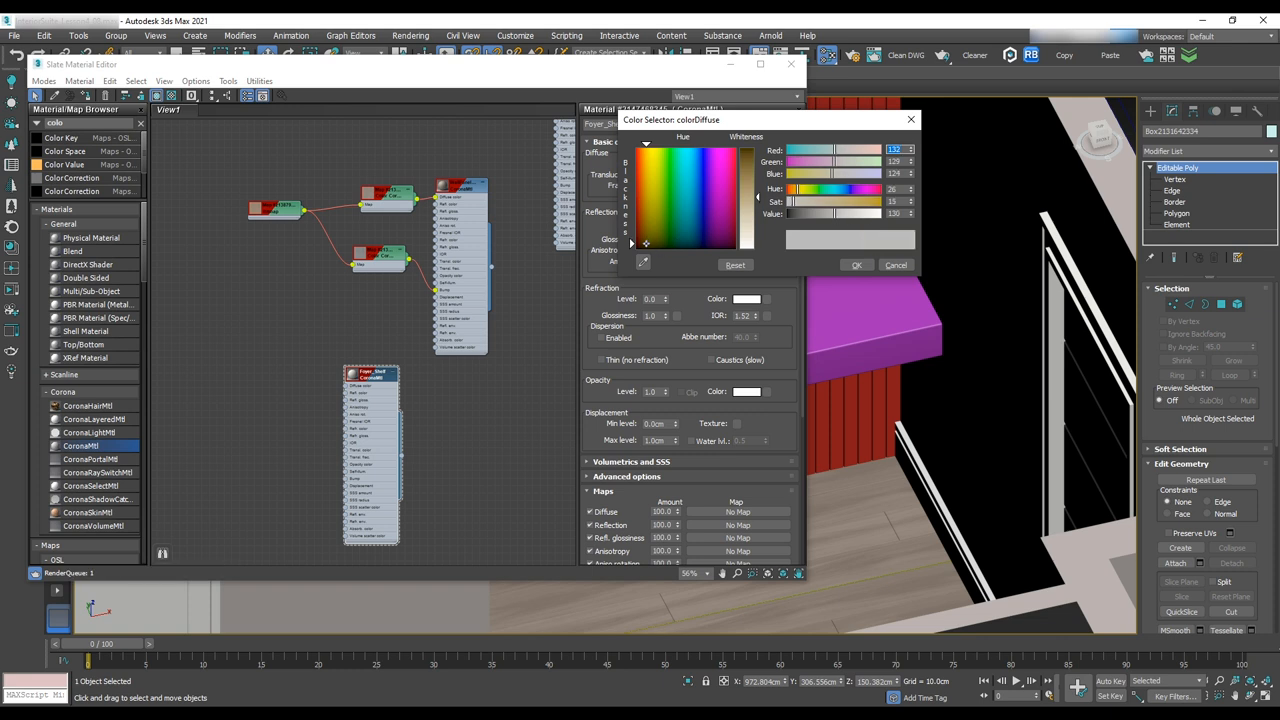
{"action": "left_click_drag", "start_coordinate": [820, 213], "coordinate": [870, 213]}
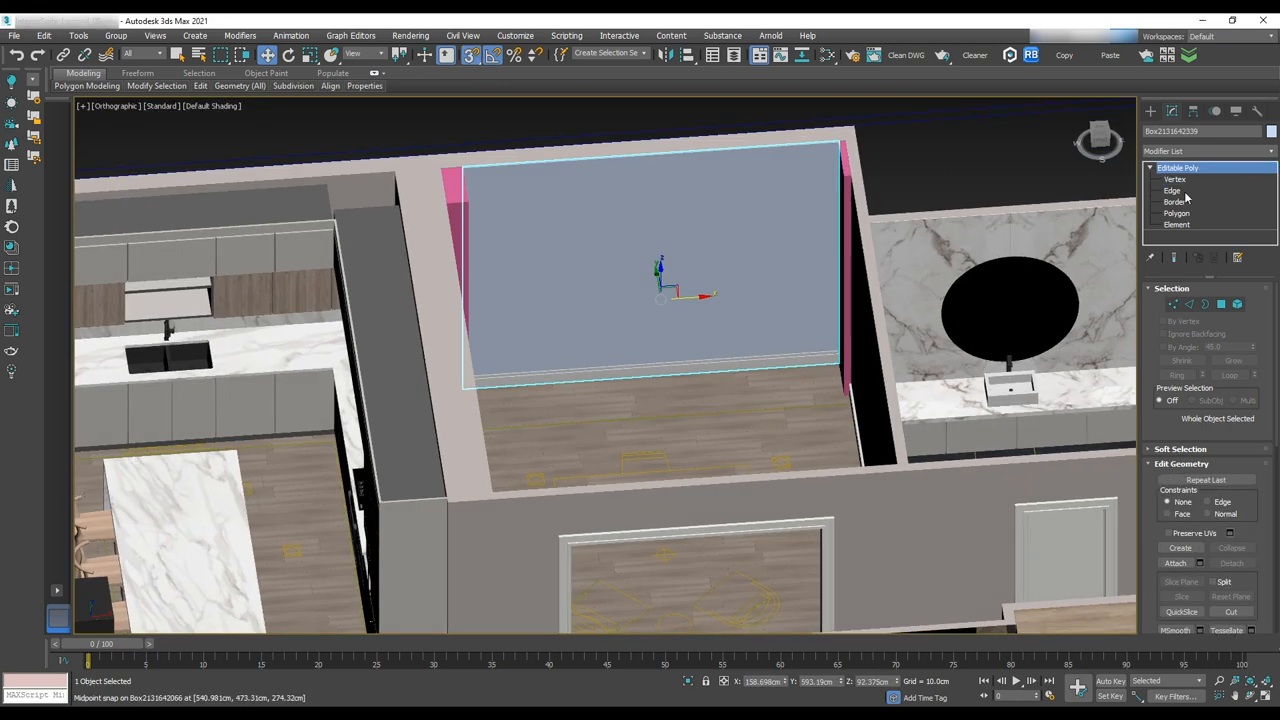
Select Line003's Sweep skirting and pick a baseboard segment in Segment sub-object mode
{"action": "left_click", "coordinate": [1172, 190]}
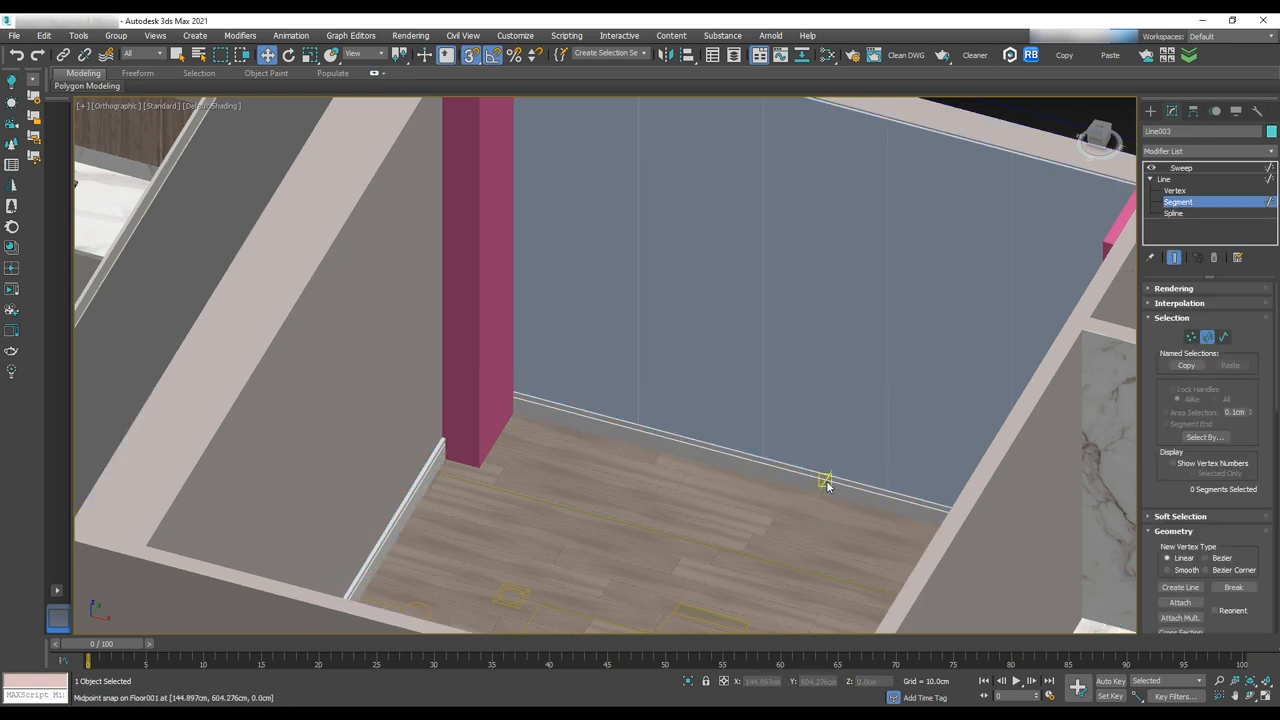
{"action": "left_click", "coordinate": [823, 490]}
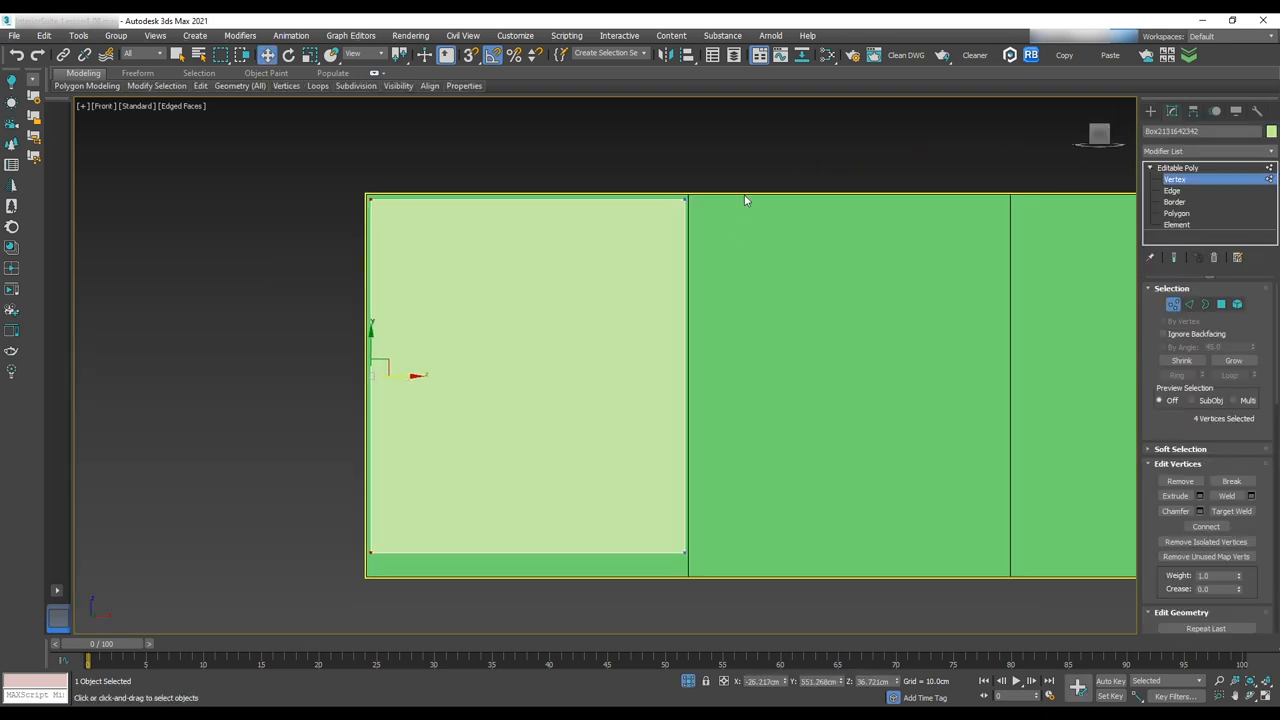
Select and move the four corner vertices of the back panel's left section in Front view
{"action": "left_click", "coordinate": [1182, 167]}
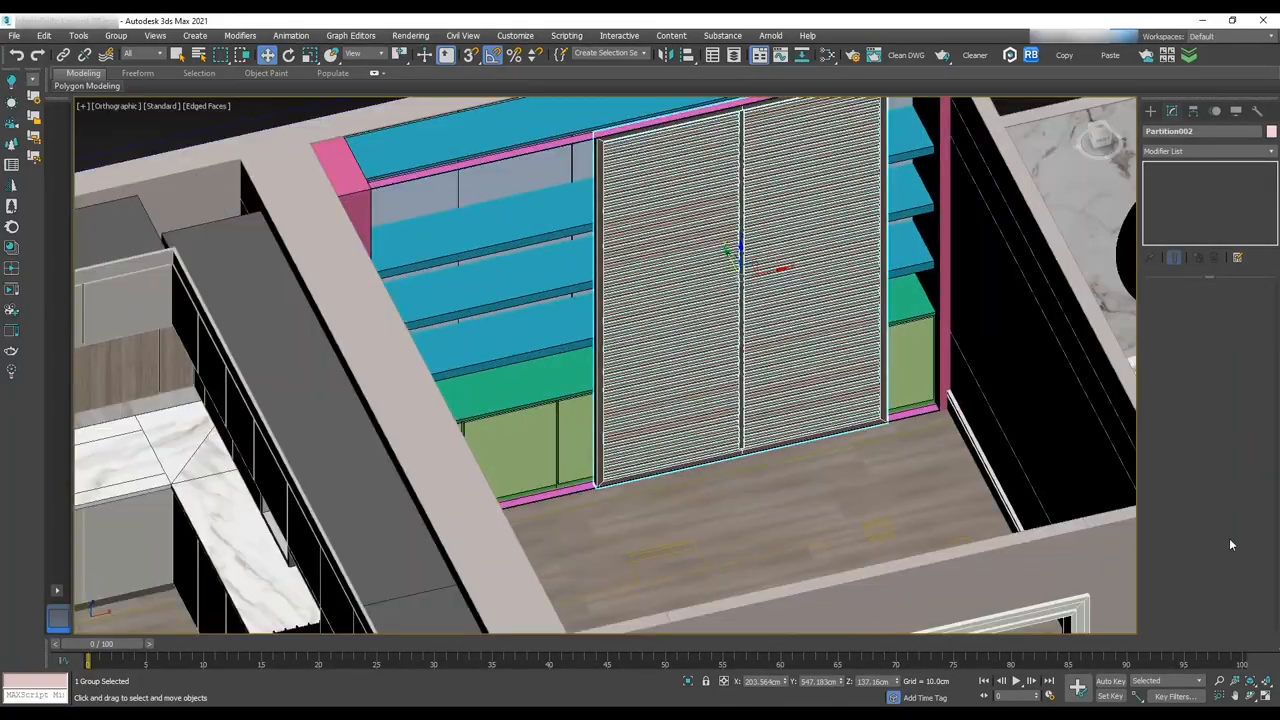
Position Partition002 in front of the shelves and start a new CoronaMtl in the Slate Material Editor
{"action": "left_click", "coordinate": [116, 36]}
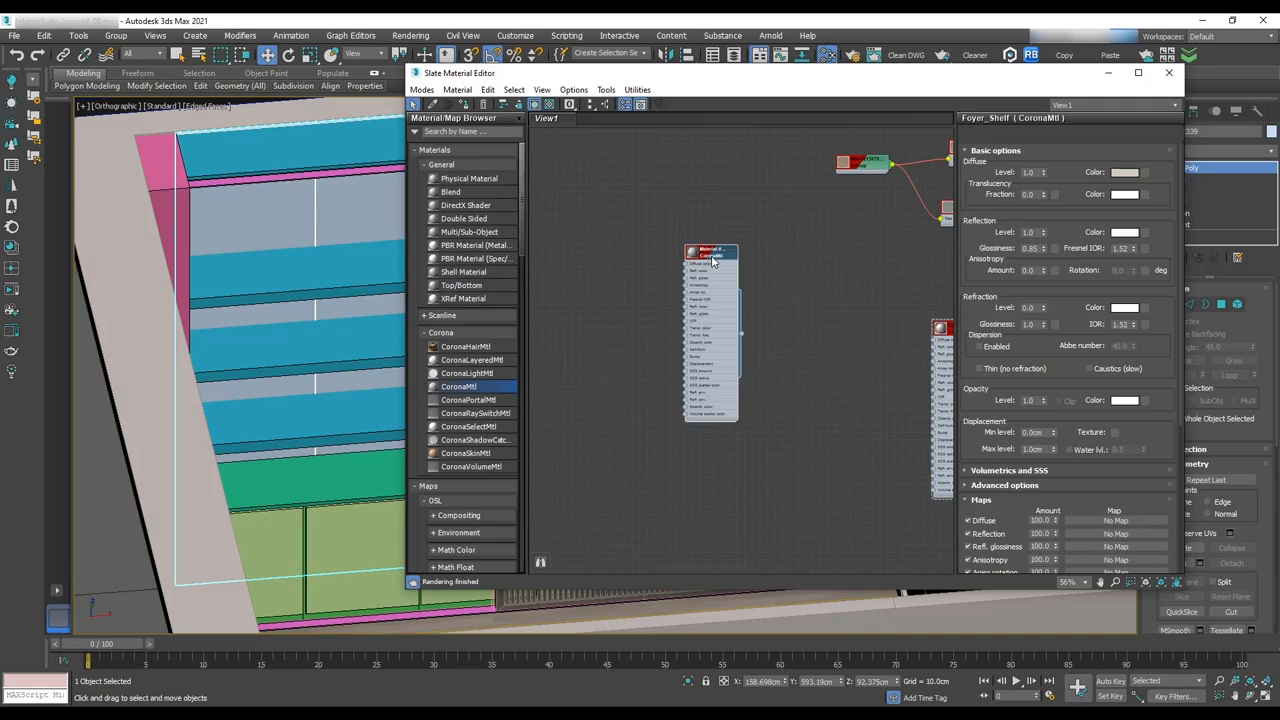
Name the material Marble_Office and load the cream MarbleVeined bitmap as its Diffuse
{"action": "left_click", "coordinate": [711, 250]}
{"action": "type", "text": "Marble_Office"}
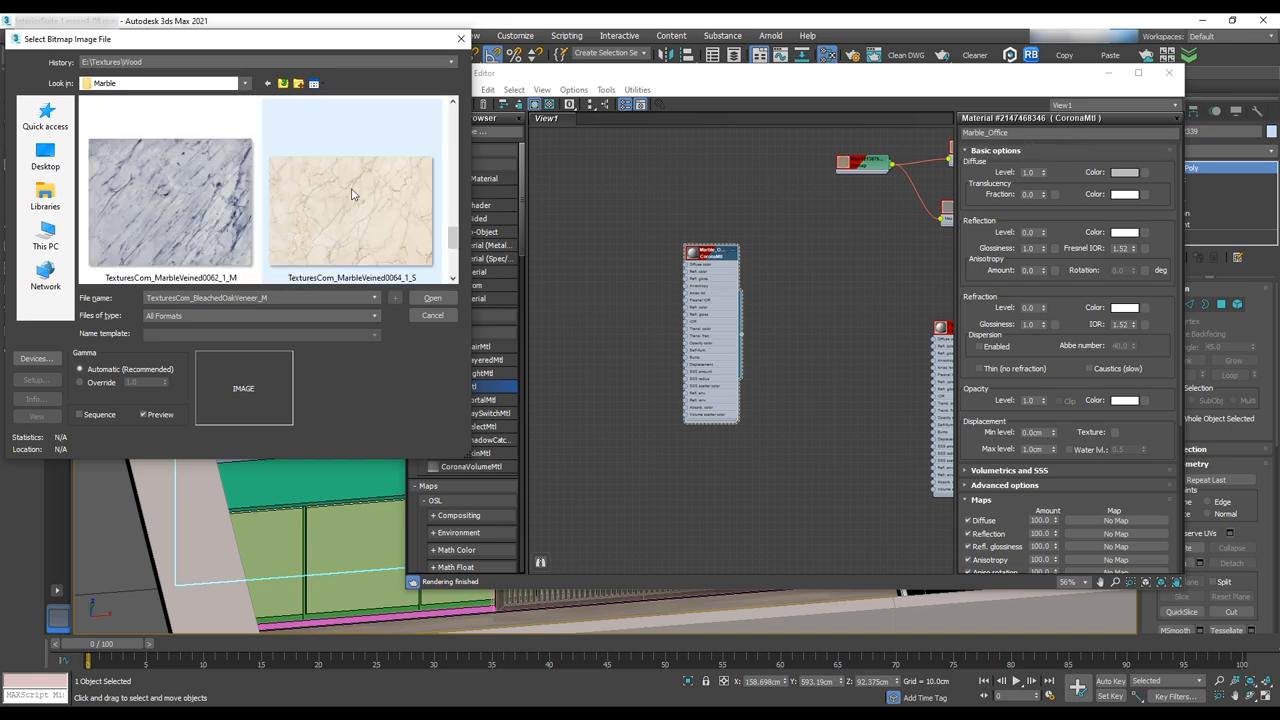
{"action": "left_click", "coordinate": [432, 298]}
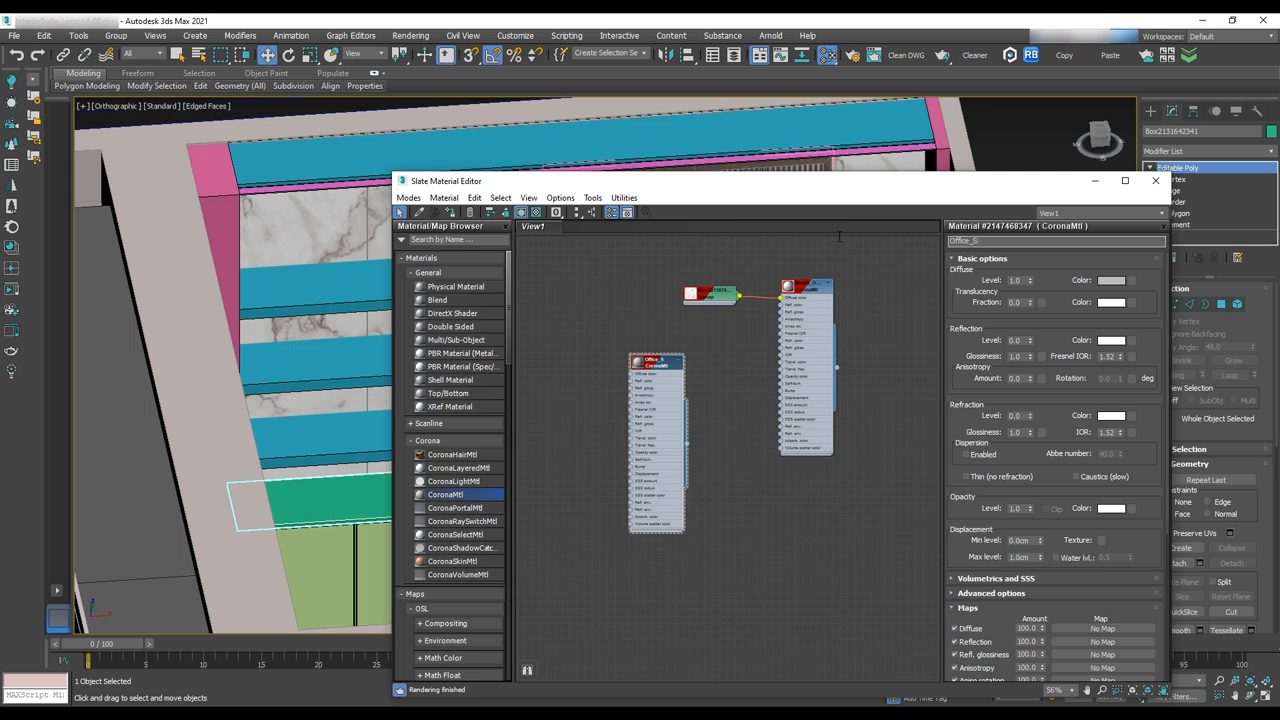
Create the Office_Shelf CoronaMtl with a light grey diffuse colour
{"action": "left_click", "coordinate": [1111, 280]}
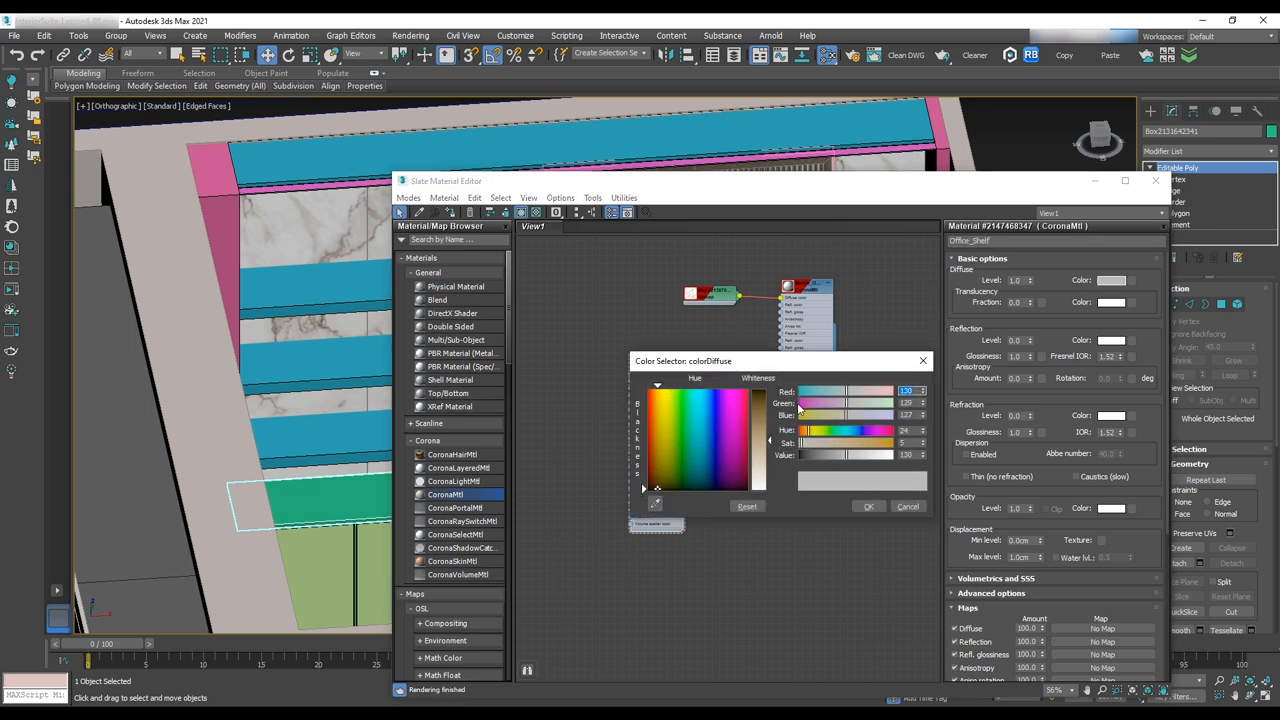
{"action": "left_click", "coordinate": [907, 506]}
{"action": "type", "text": "mix"}
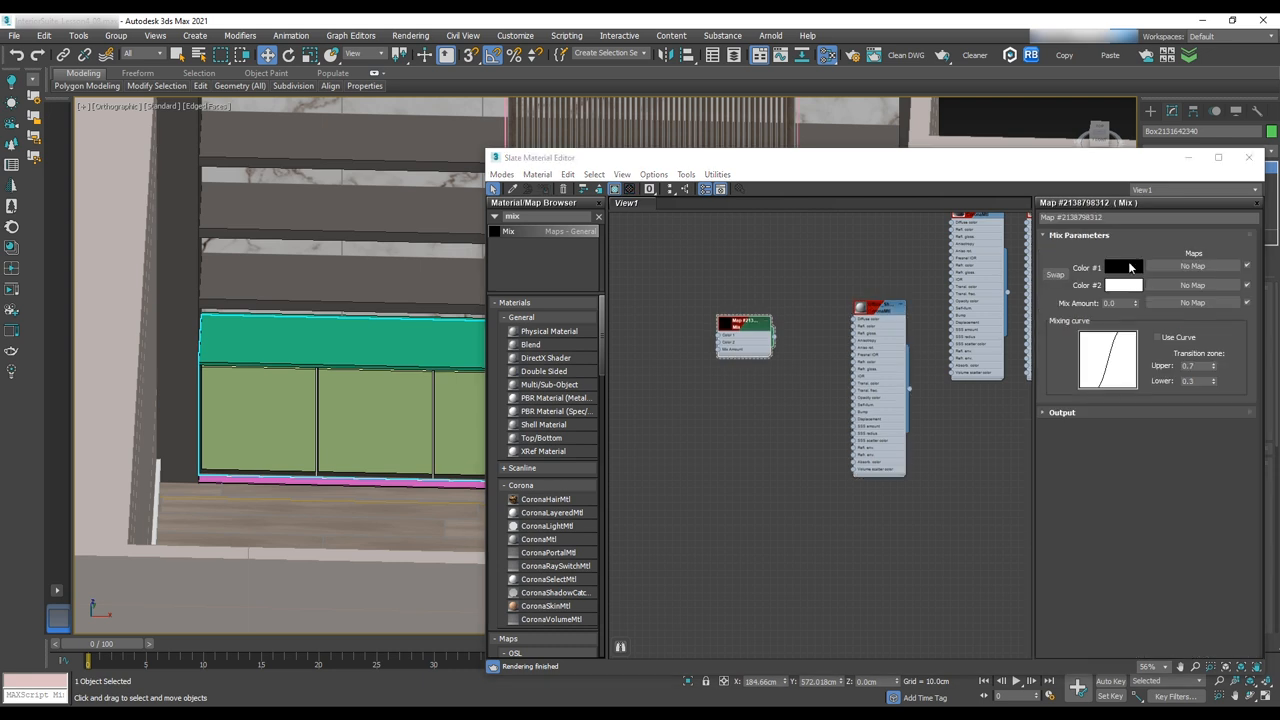
Build a Mix map of two dark brown tones and load a marble bitmap for Office_Shelf_01's diffuse
{"action": "left_click", "coordinate": [1123, 267]}
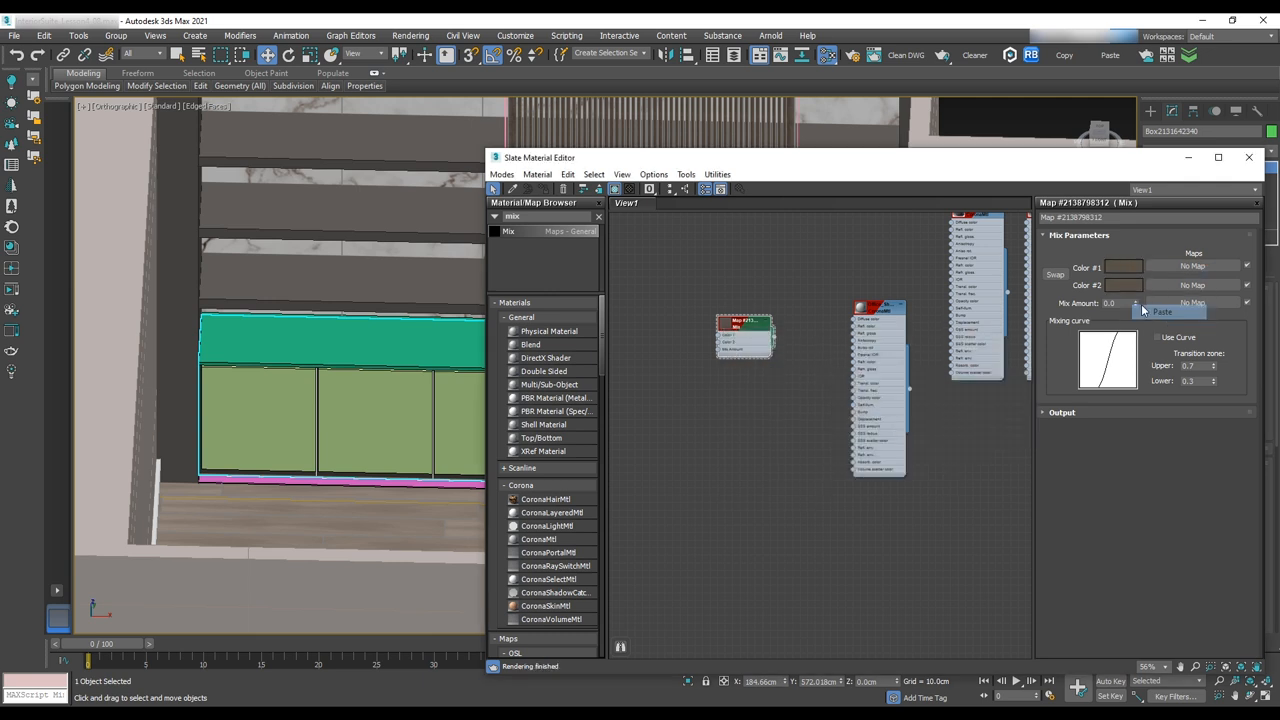
{"action": "left_click", "coordinate": [1123, 285]}
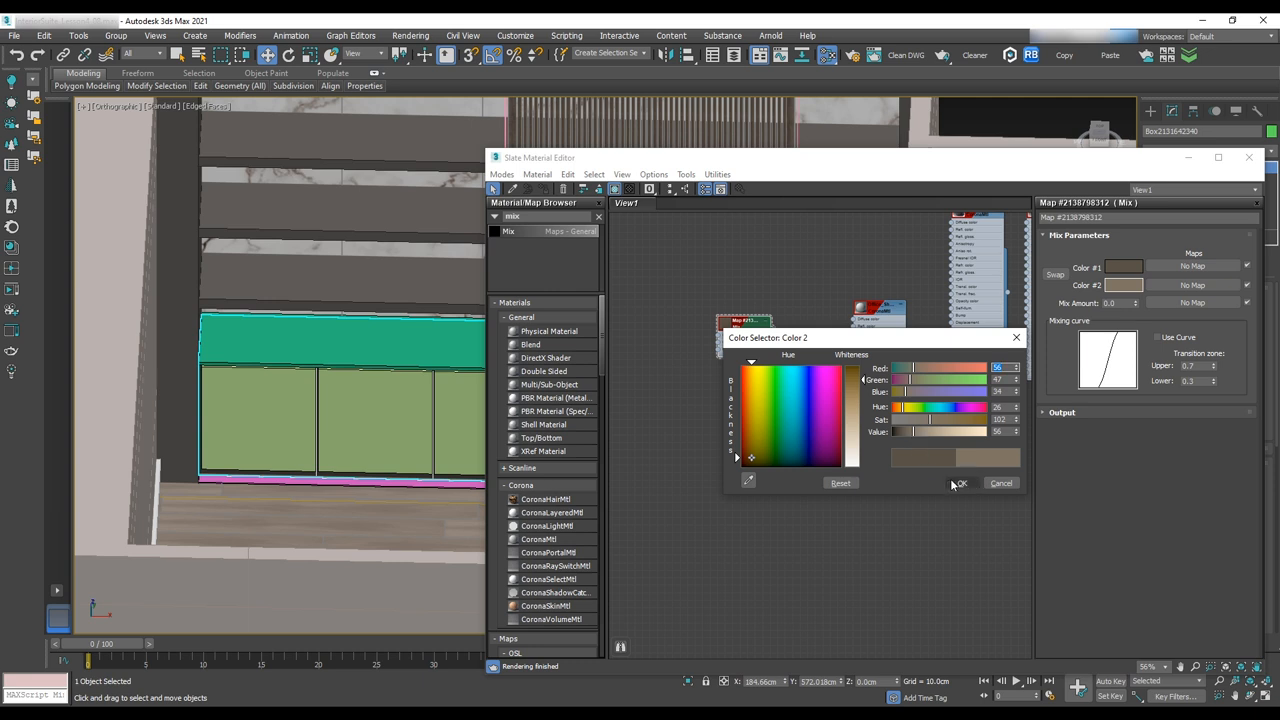
{"action": "left_click", "coordinate": [958, 483]}
{"action": "type", "text": "bit"}
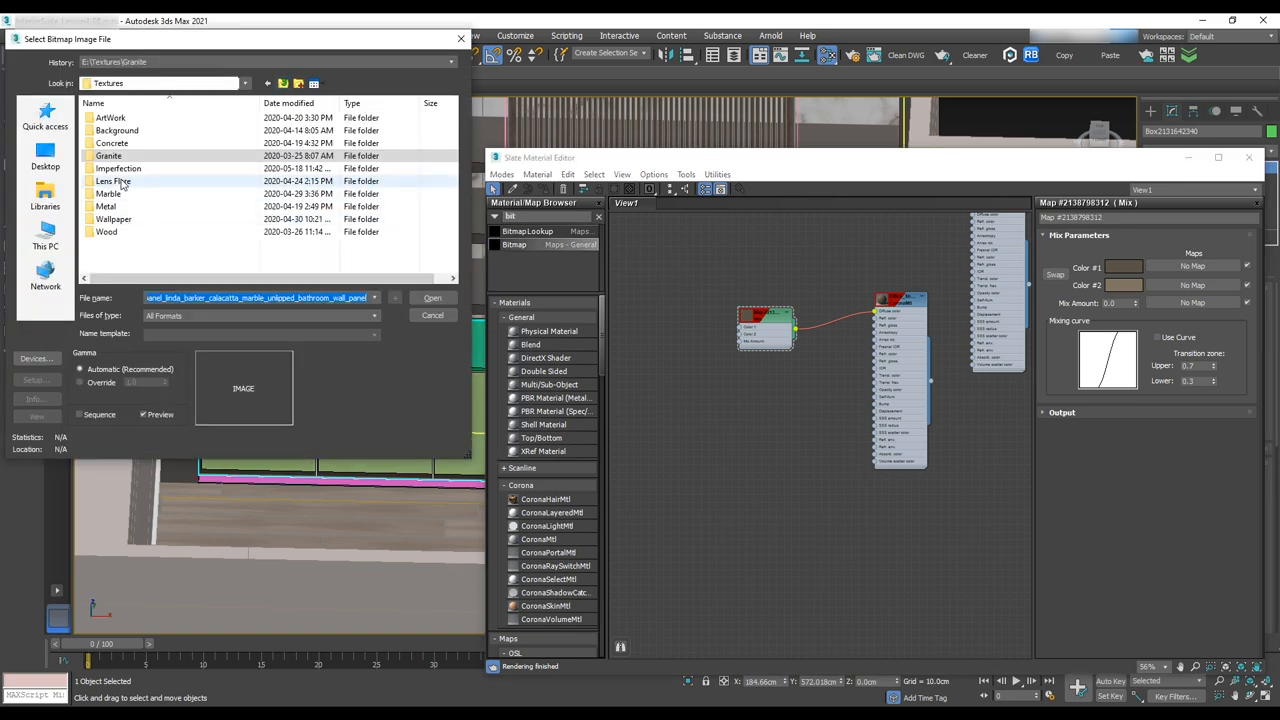
{"action": "left_click", "coordinate": [432, 297]}
{"action": "type", "text": "color"}
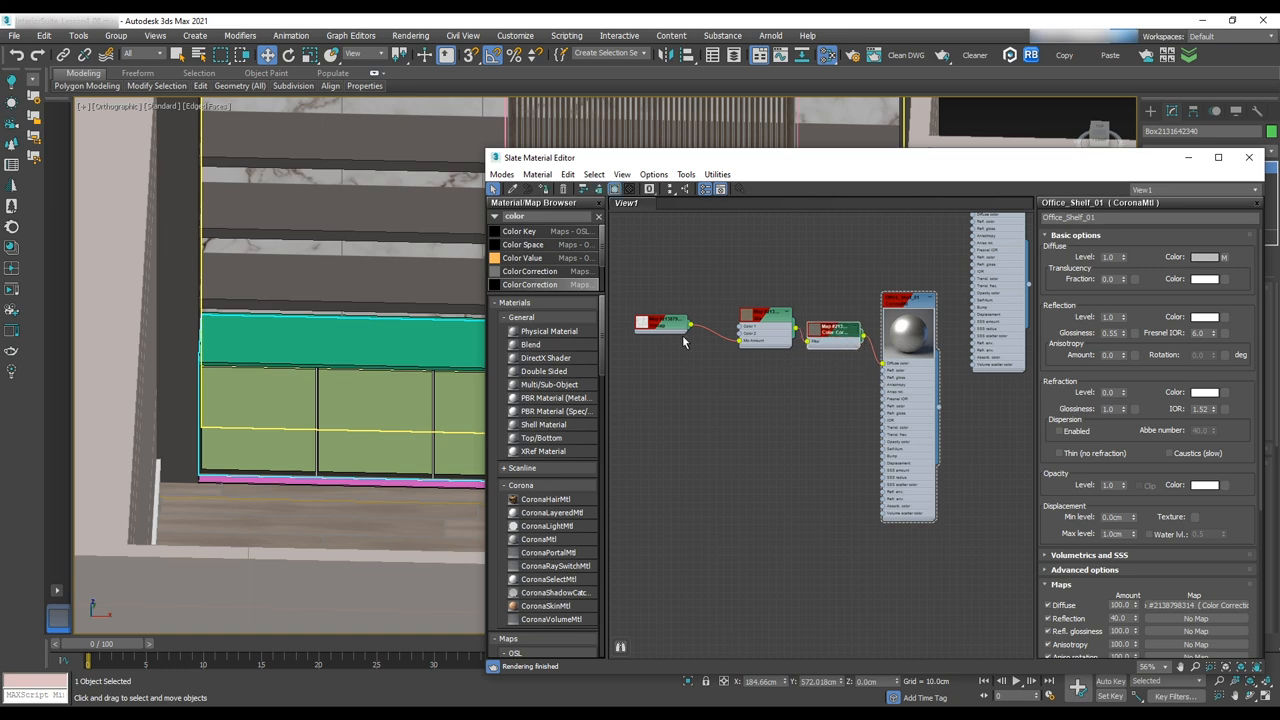
Load Imperfection\NEW_YORK_m.jpg into a Bitmap node and wire it to Reflection
{"action": "left_click", "coordinate": [750, 390]}
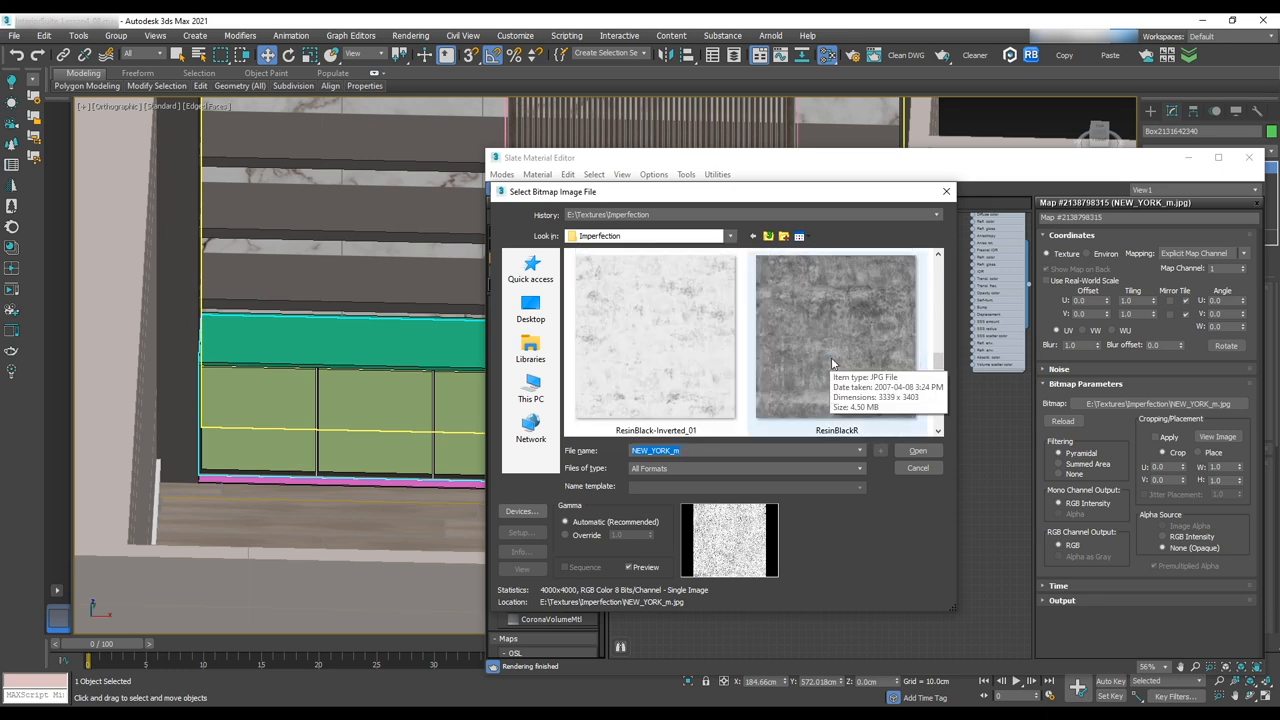
{"action": "left_click", "coordinate": [916, 450]}
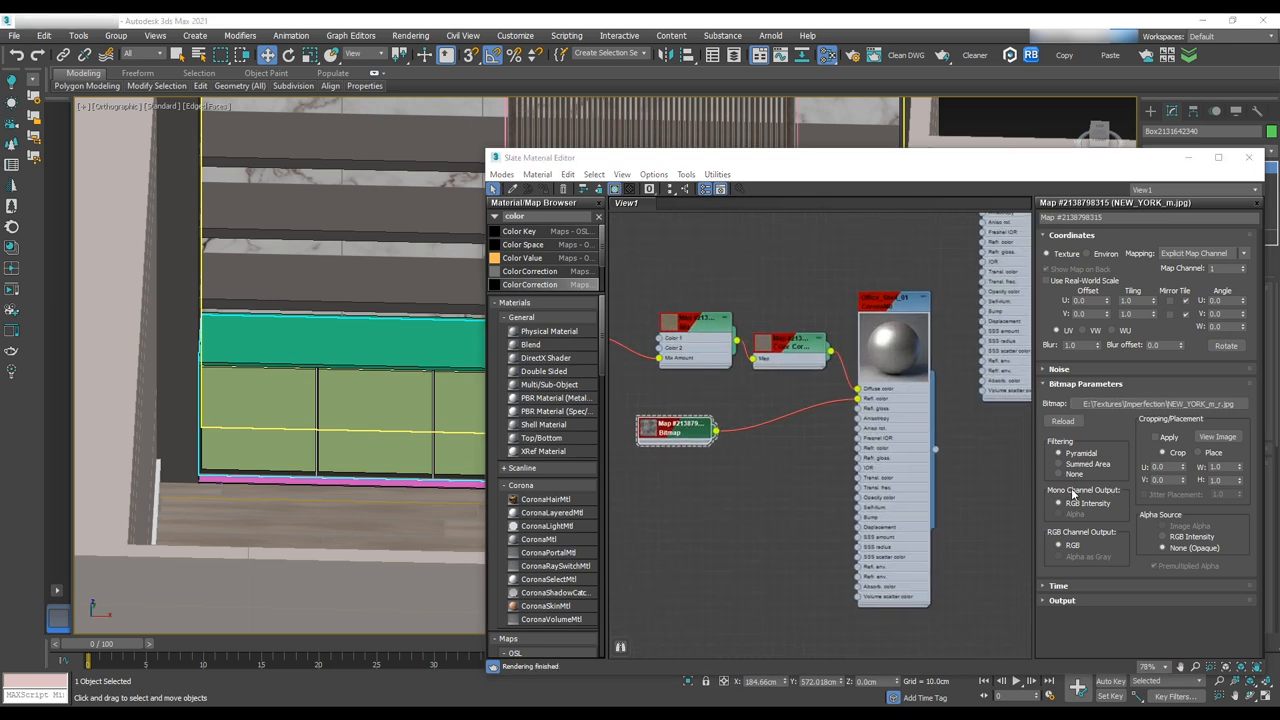
{"action": "left_click", "coordinate": [900, 298]}
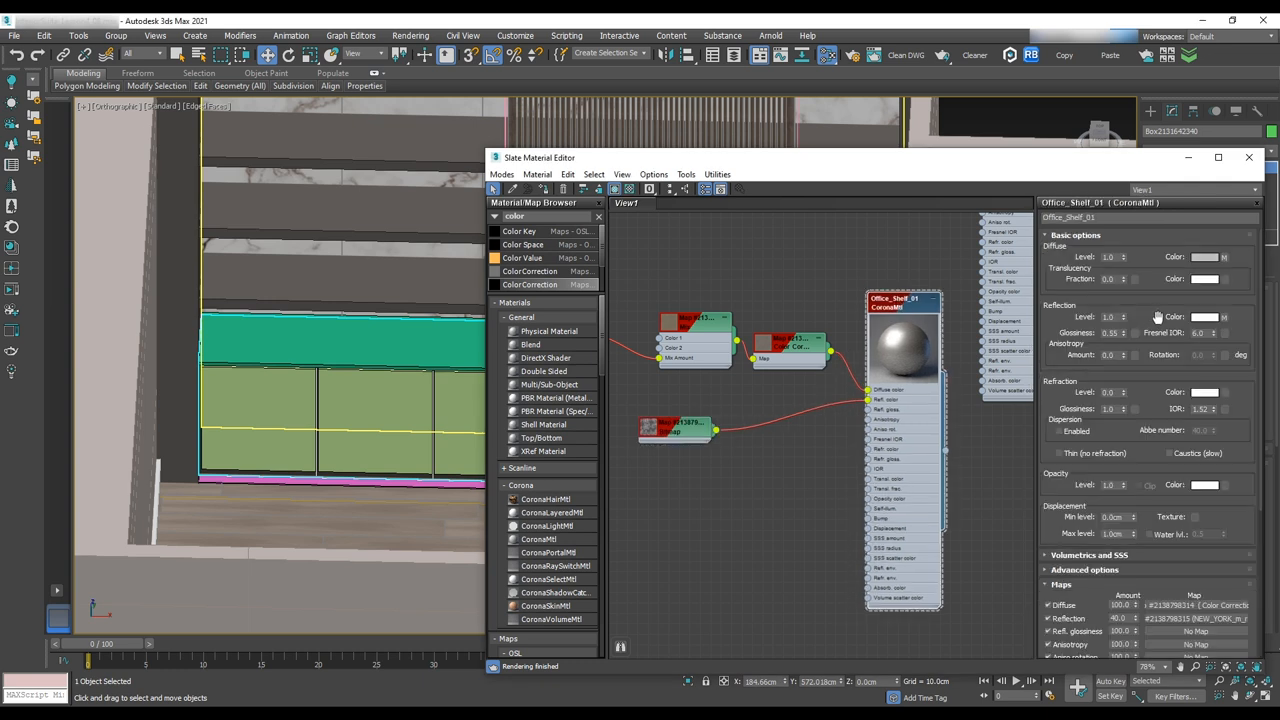
Set the Reflection colour to near-black RGB 15,15,15
{"action": "left_click", "coordinate": [1205, 317]}
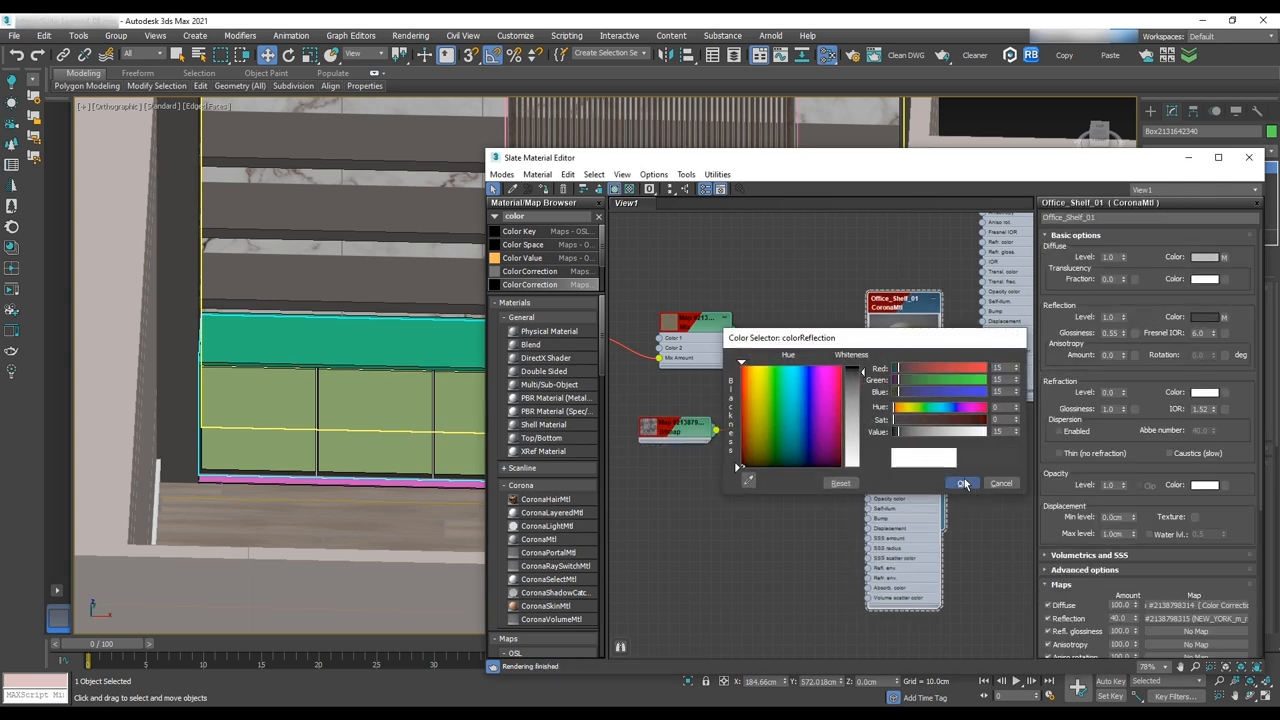
{"action": "left_click", "coordinate": [963, 483]}
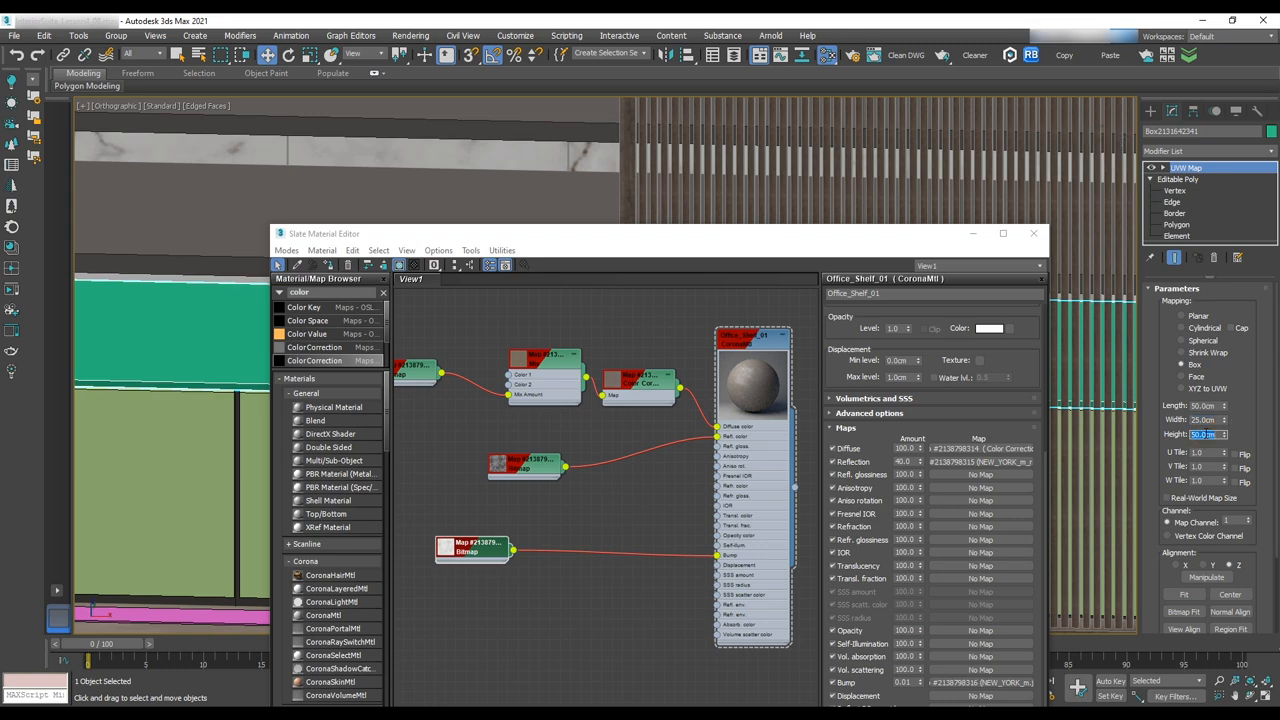
Box-map the shelf at 50x25x50 with 0.01 bump and assign the dark material to the top trim strip
{"action": "left_click", "coordinate": [1033, 233]}
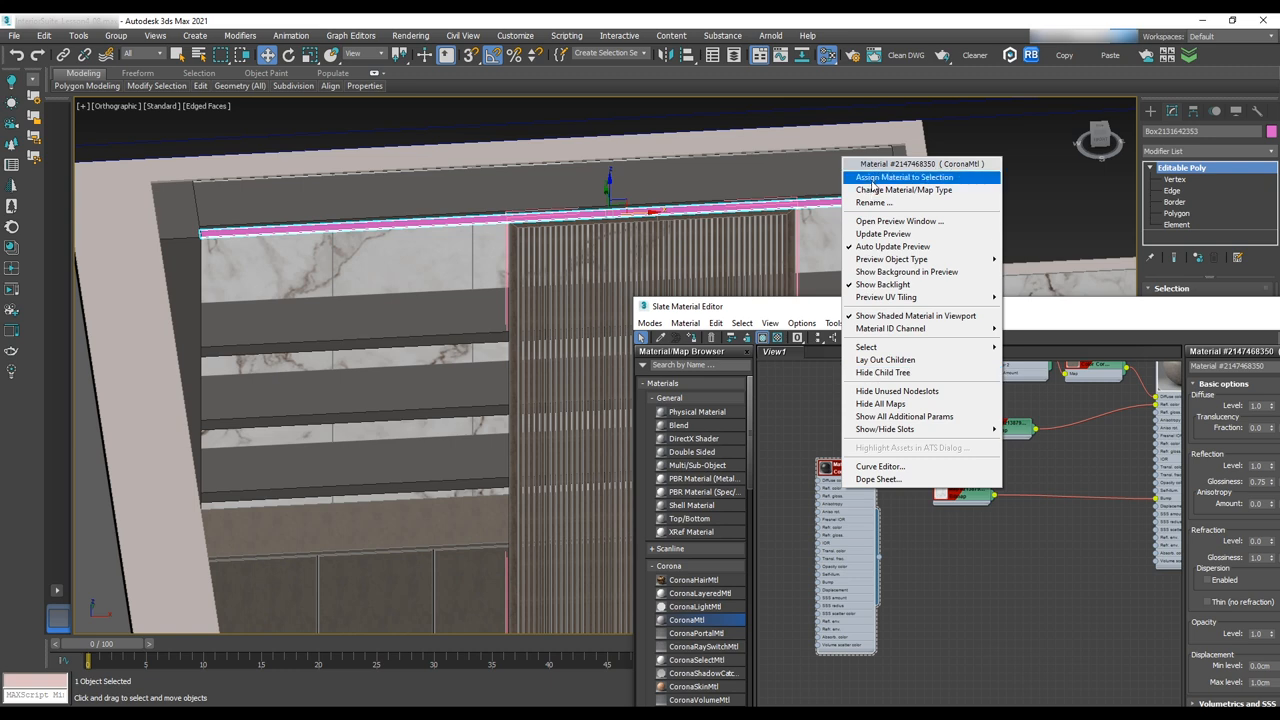
{"action": "left_click", "coordinate": [903, 177]}
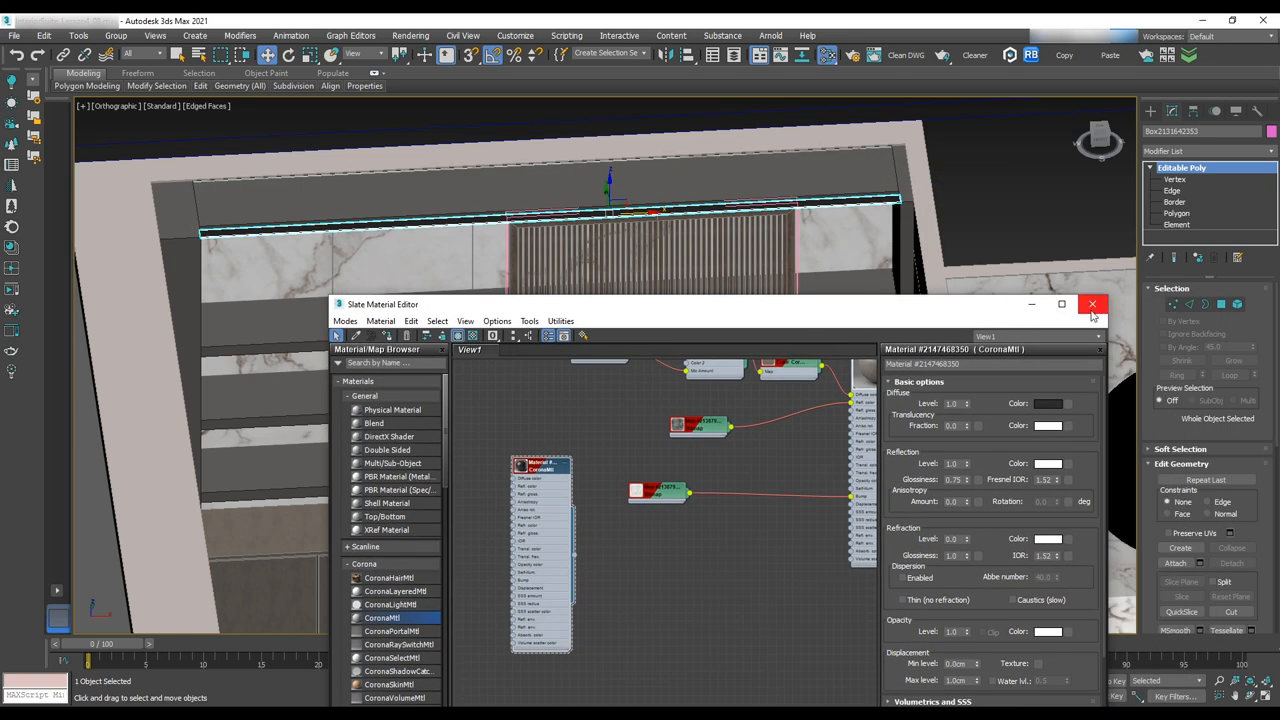
{"action": "left_click", "coordinate": [1092, 304]}
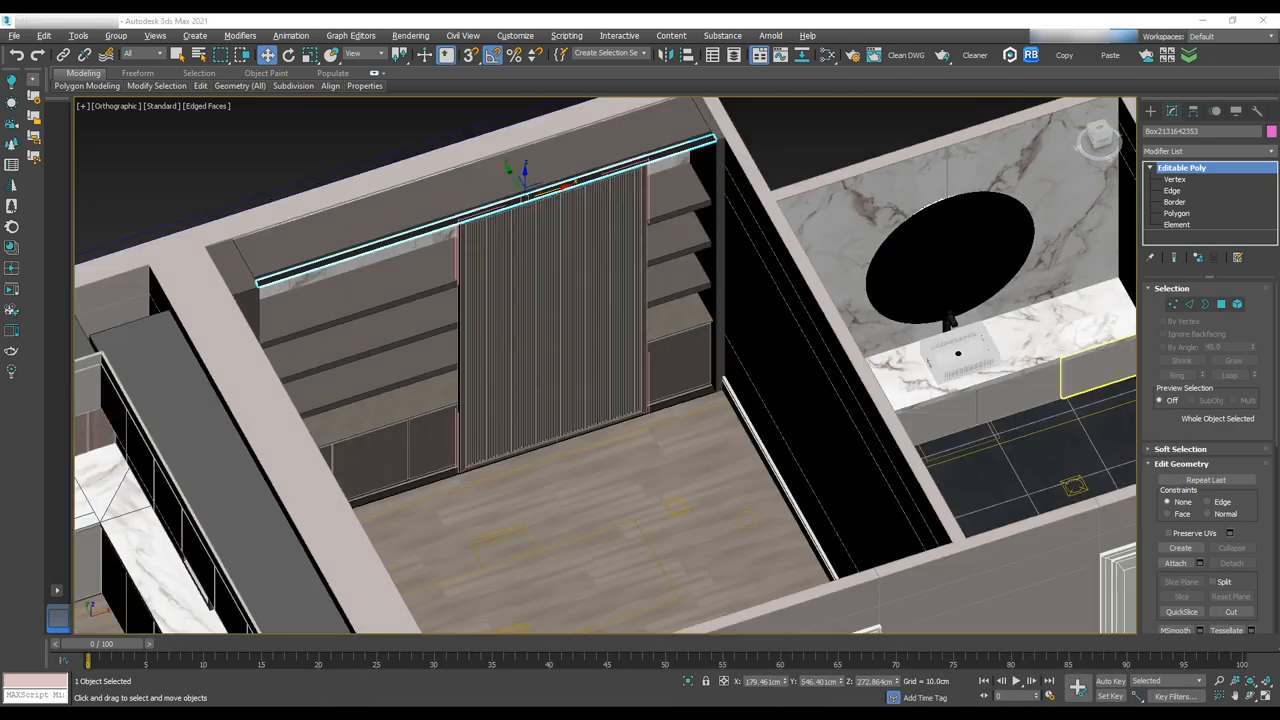
Start File > Import > Merge and browse into the Furniture folder on drive E:
{"action": "left_click", "coordinate": [14, 35]}
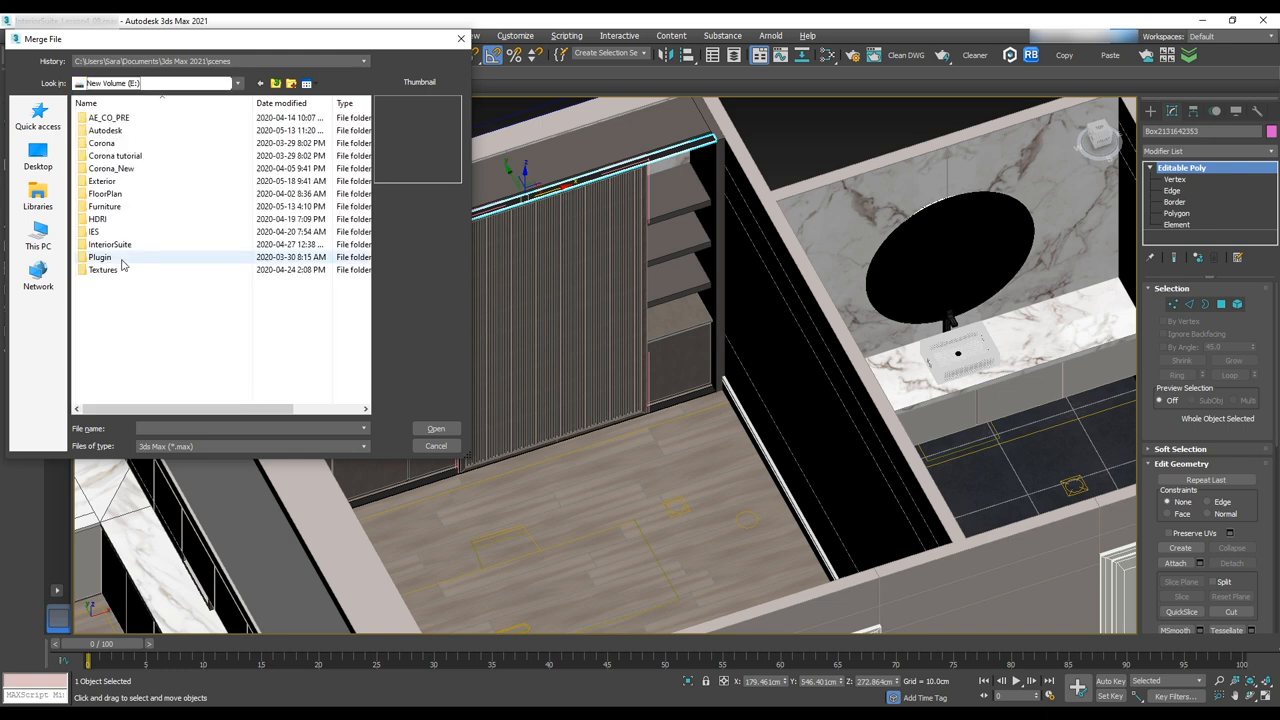
{"action": "double_click", "coordinate": [104, 206]}
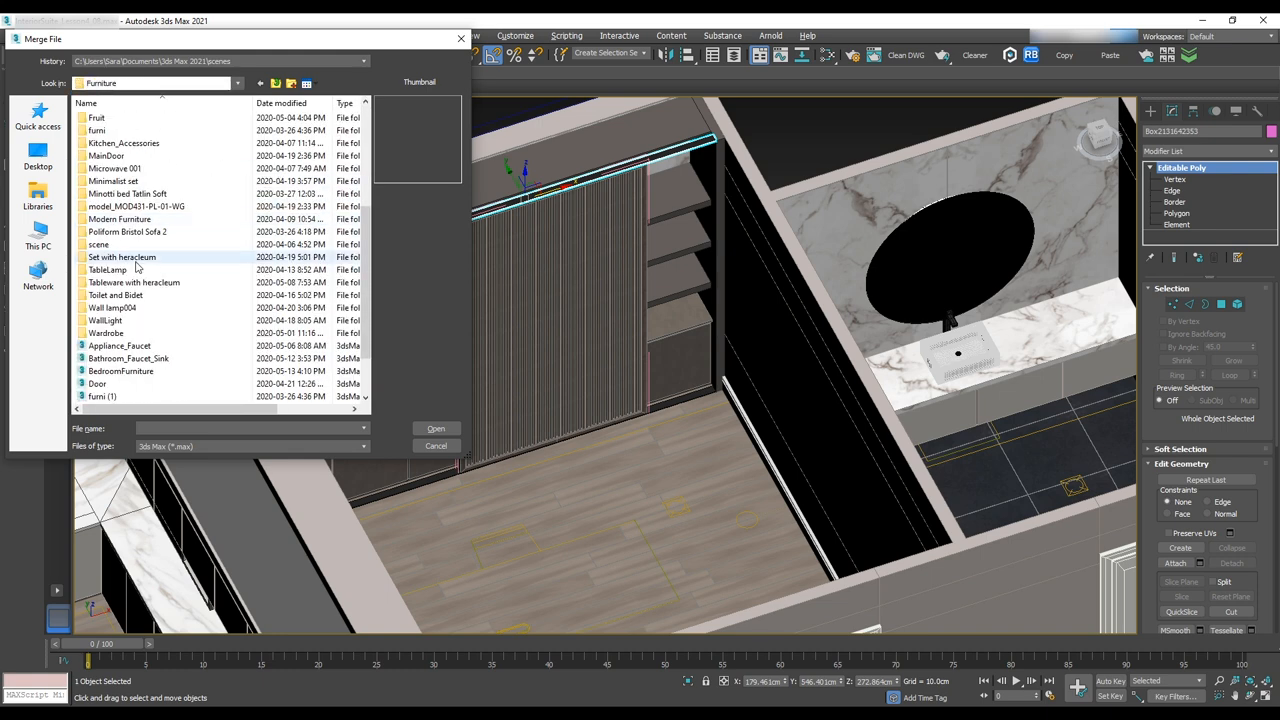